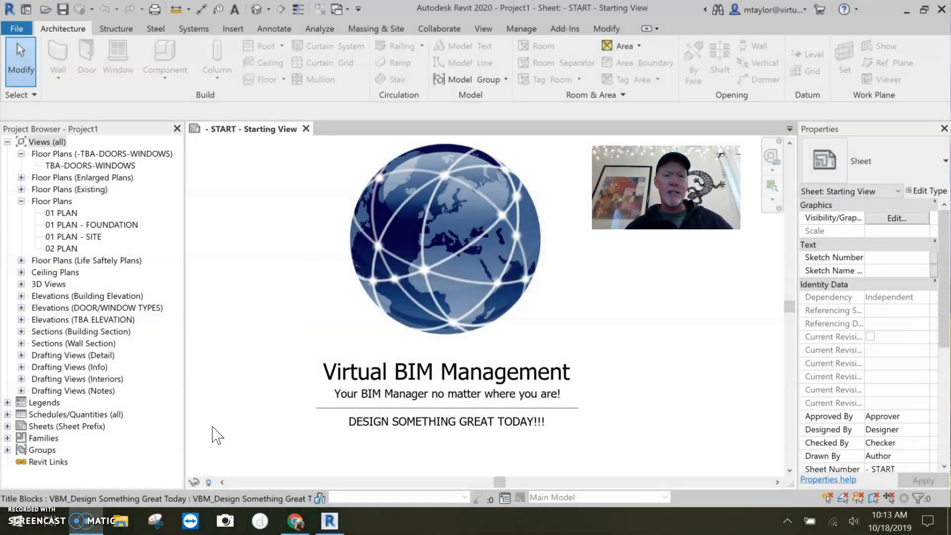
- Open the default 3D view of the brick house with its hipped roof
click(255, 11)
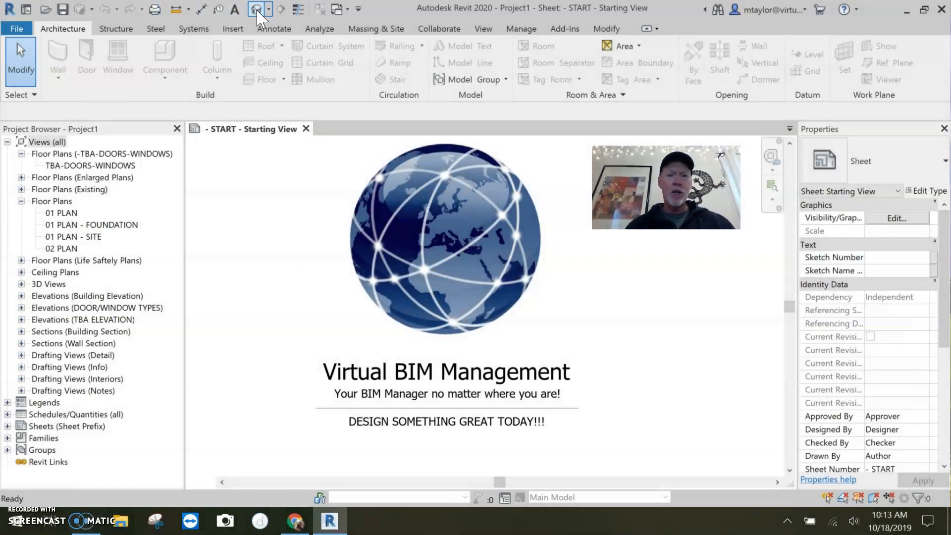
click(254, 8)
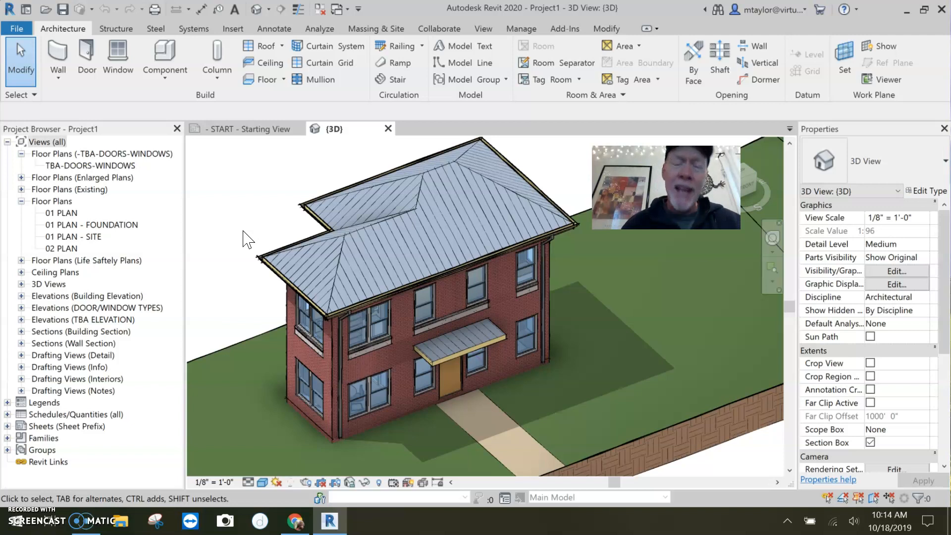
mouse_move(212, 195)
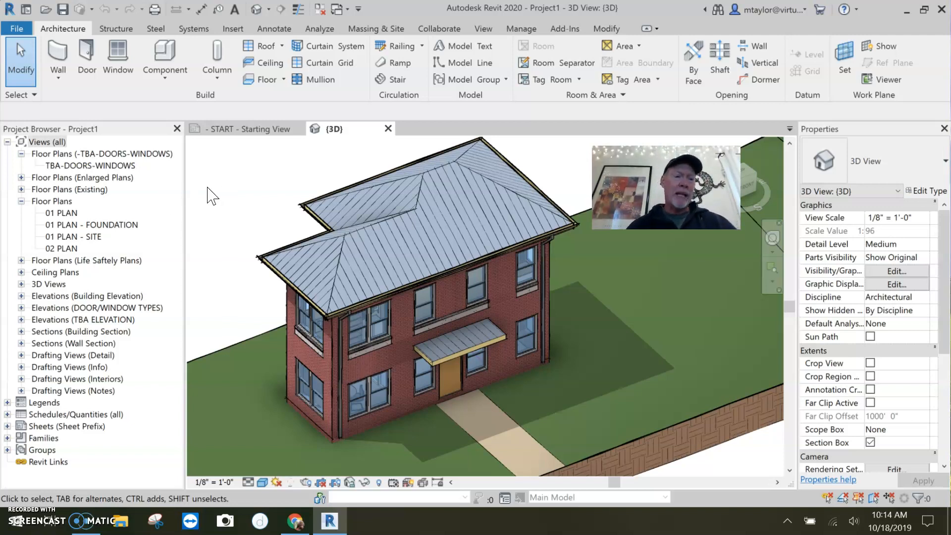
- Open the 01 PLAN and then the 02 PLAN floor plans from the Project Browser
double_click(60, 214)
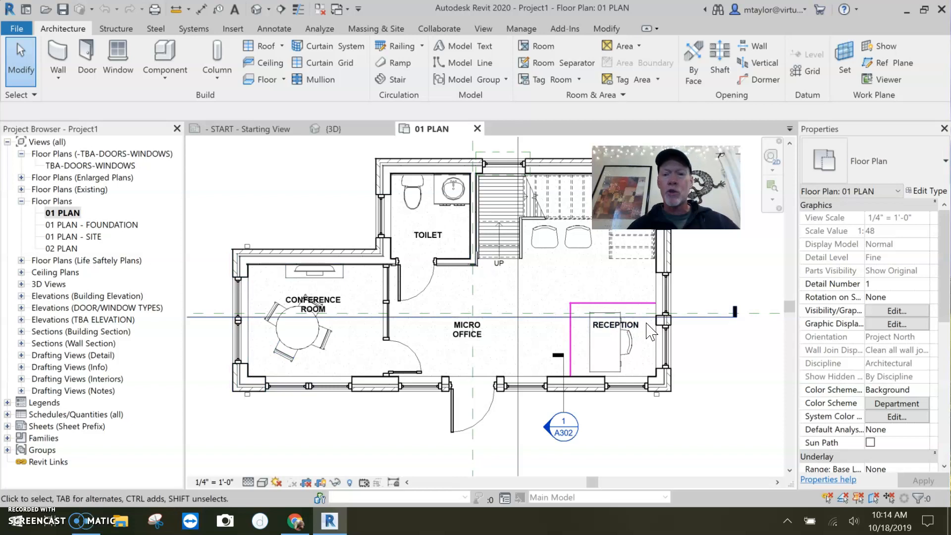
mouse_move(507, 349)
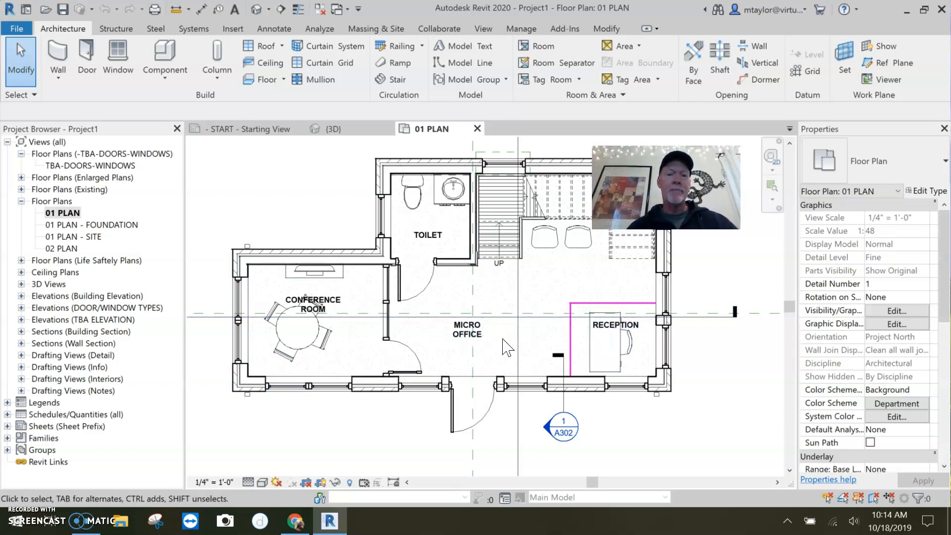
mouse_move(534, 314)
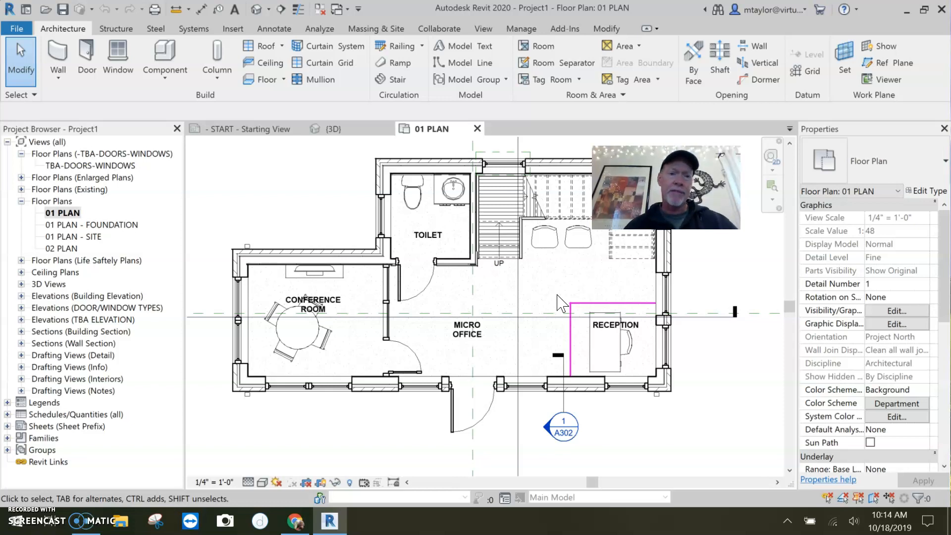
mouse_move(75, 227)
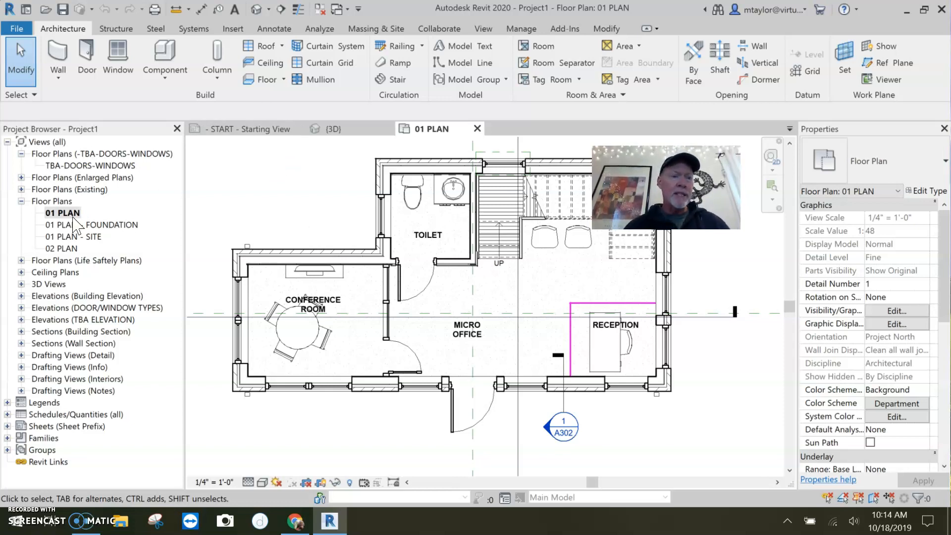
double_click(63, 248)
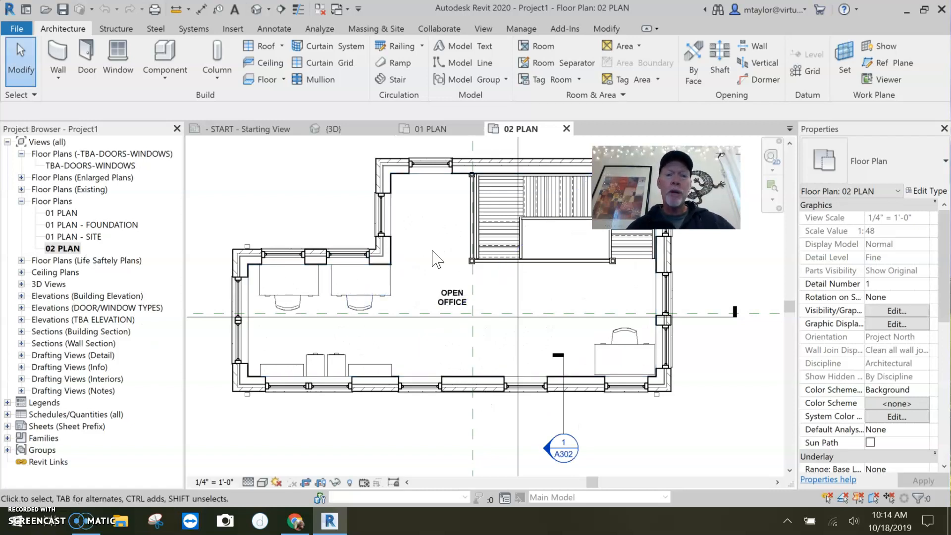
mouse_move(549, 320)
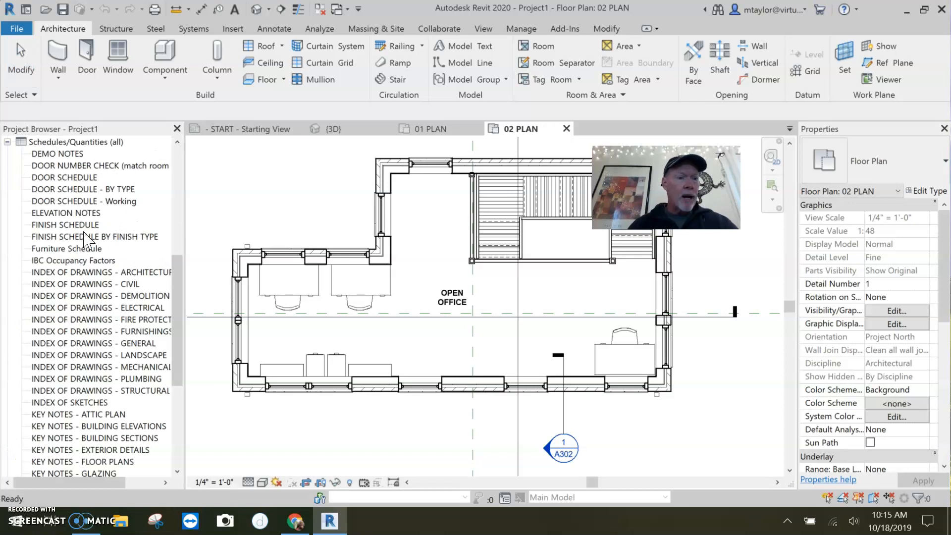
- Open FINISH SCHEDULE to show the five rooms beside empty finish columns
click(64, 224)
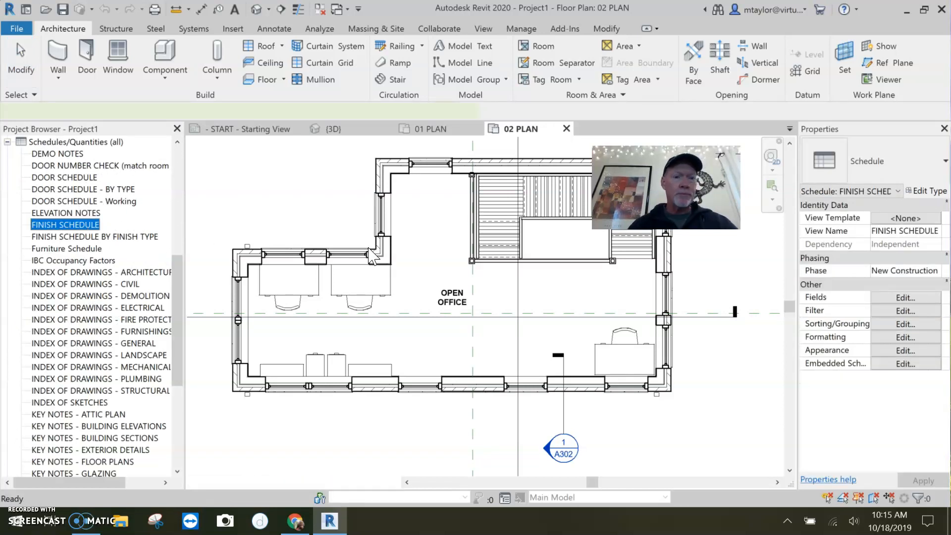
double_click(64, 225)
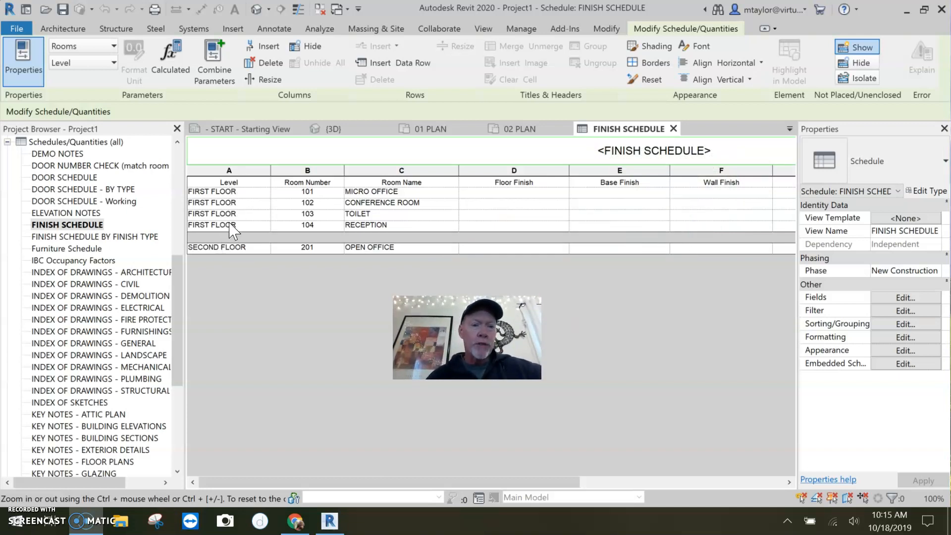
mouse_move(312, 243)
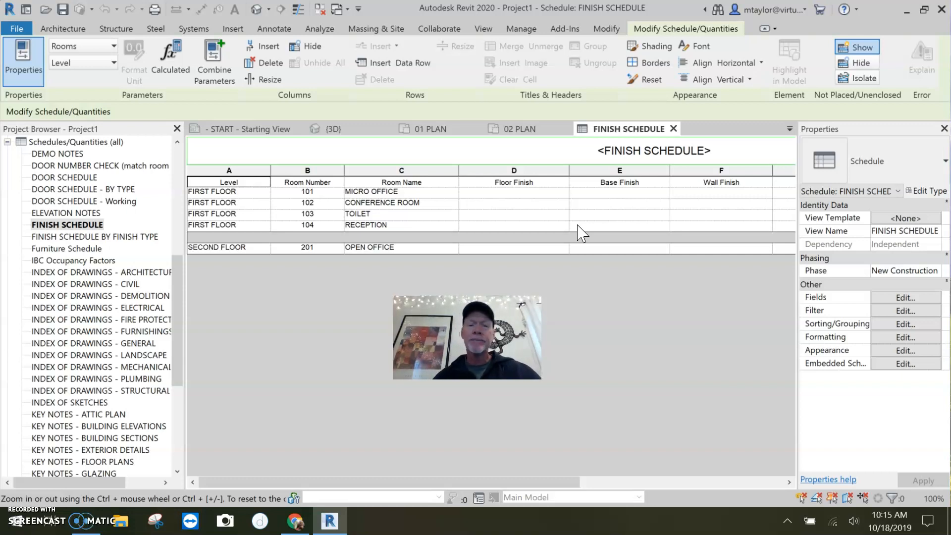
mouse_move(233, 303)
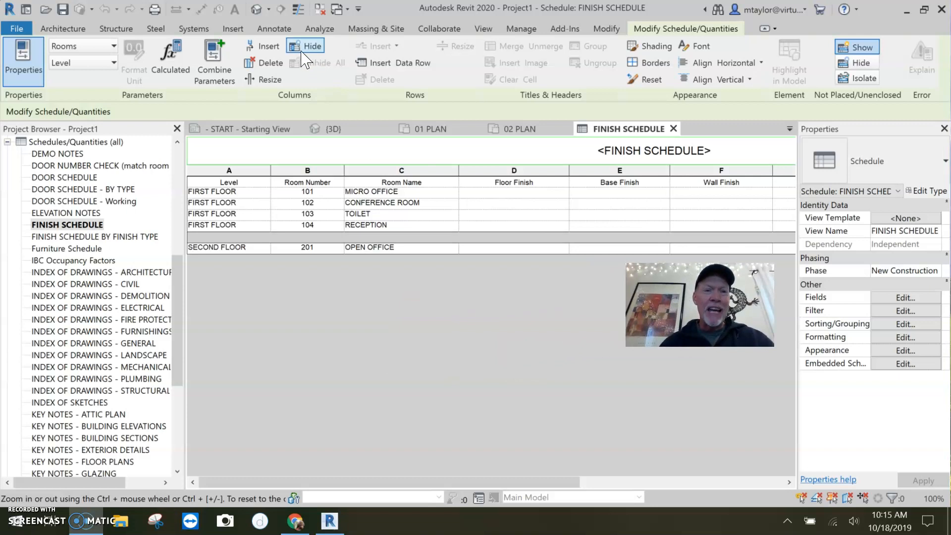
mouse_move(484, 29)
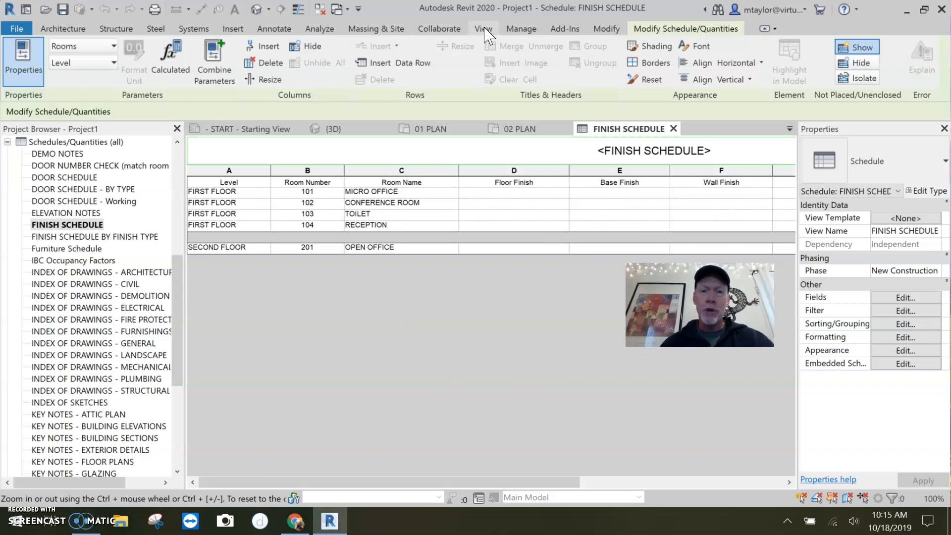
- Start a new Schedule/Quantities with Rooms as the category
click(483, 28)
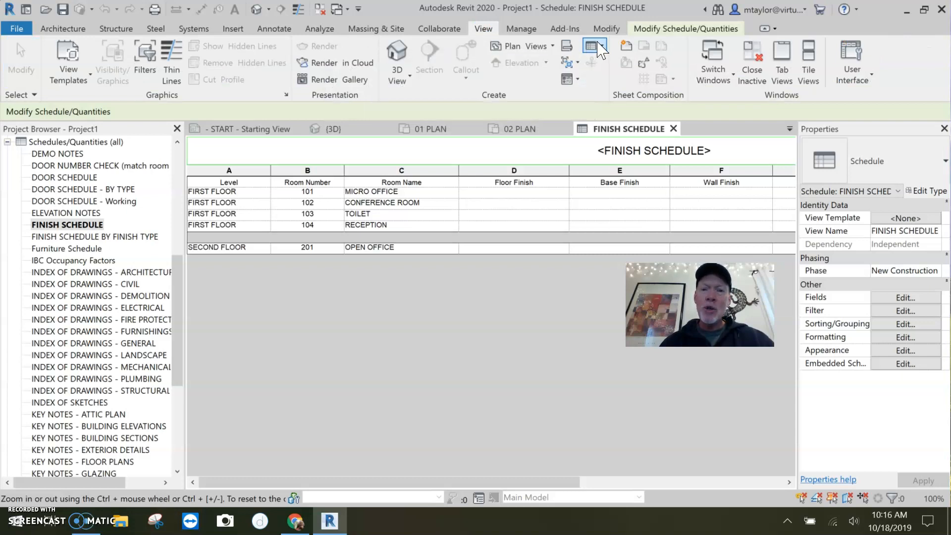
click(595, 45)
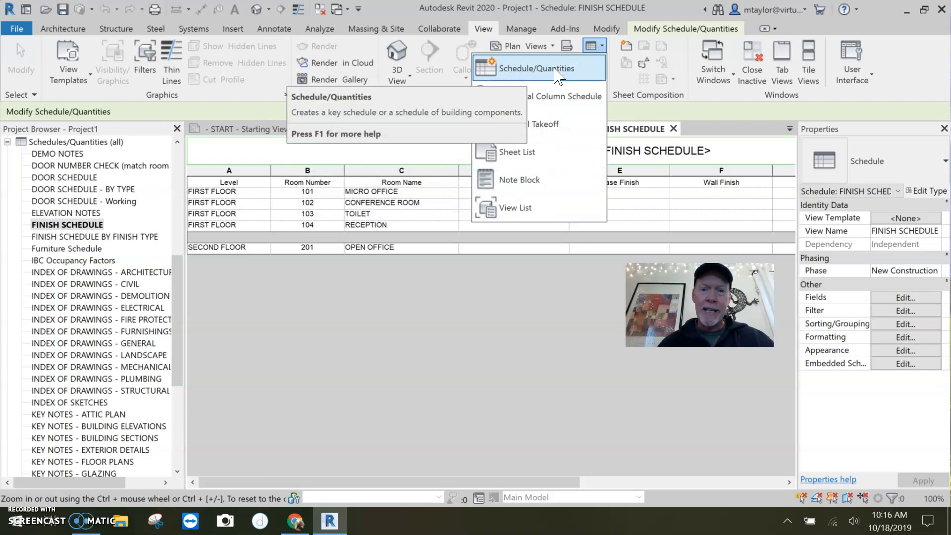
click(537, 68)
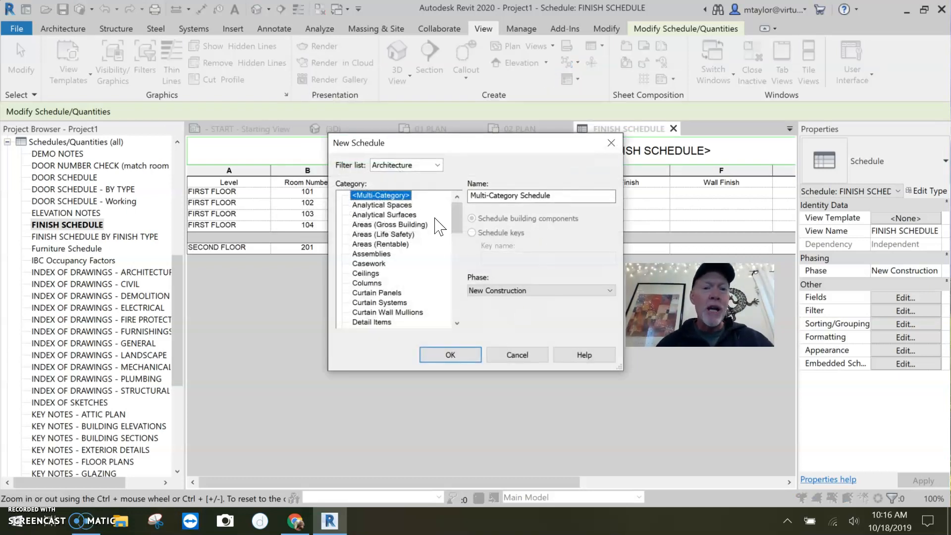
scroll(down, 3)
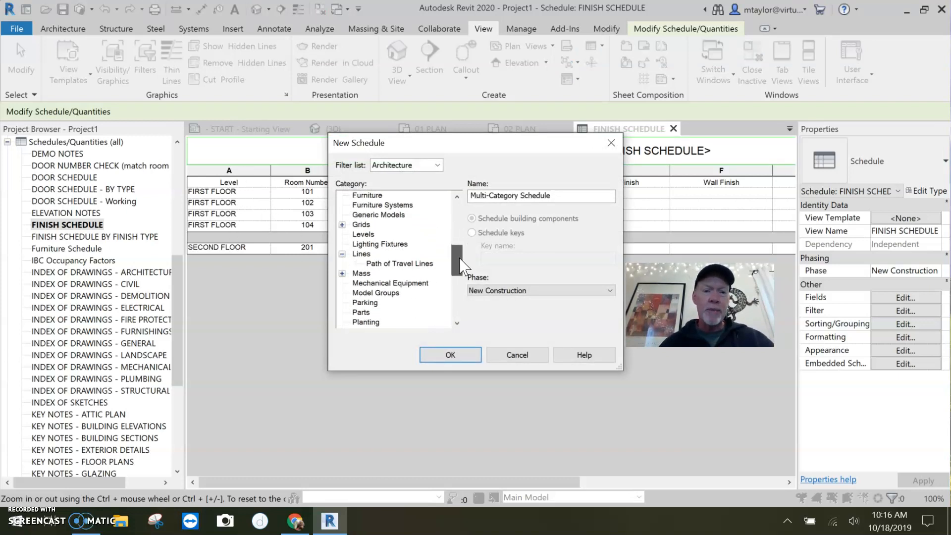
scroll(down, 3)
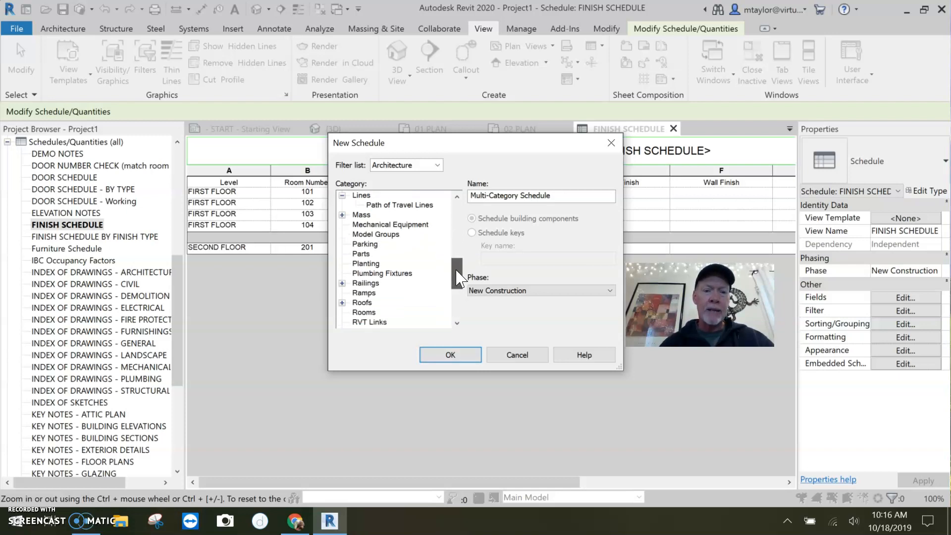
click(364, 302)
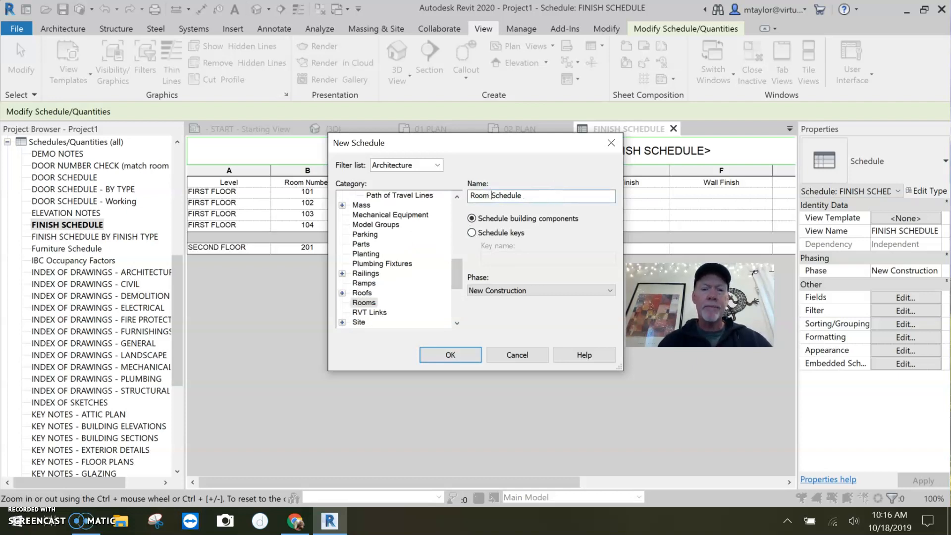
- Name the new schedule 'Room FINISH KEY'
text(FINISH)
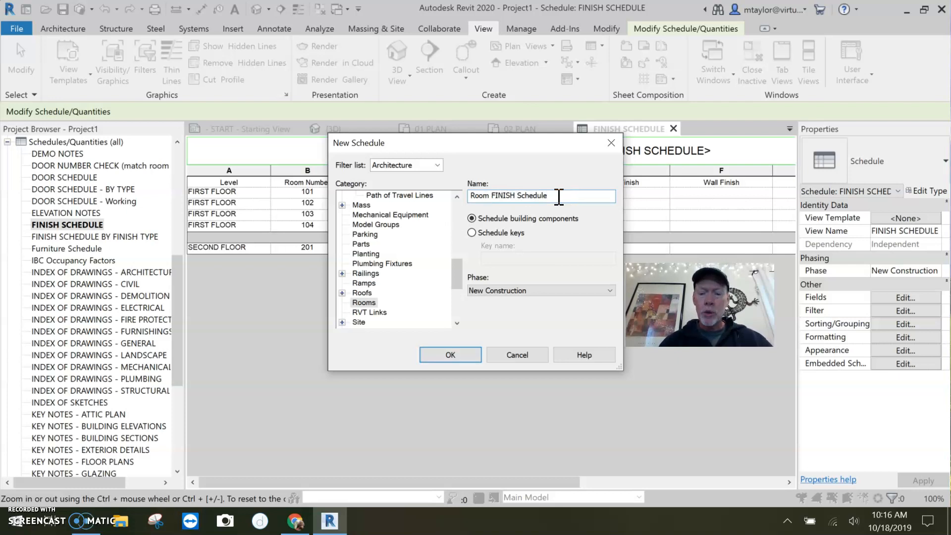
key(Backspace)
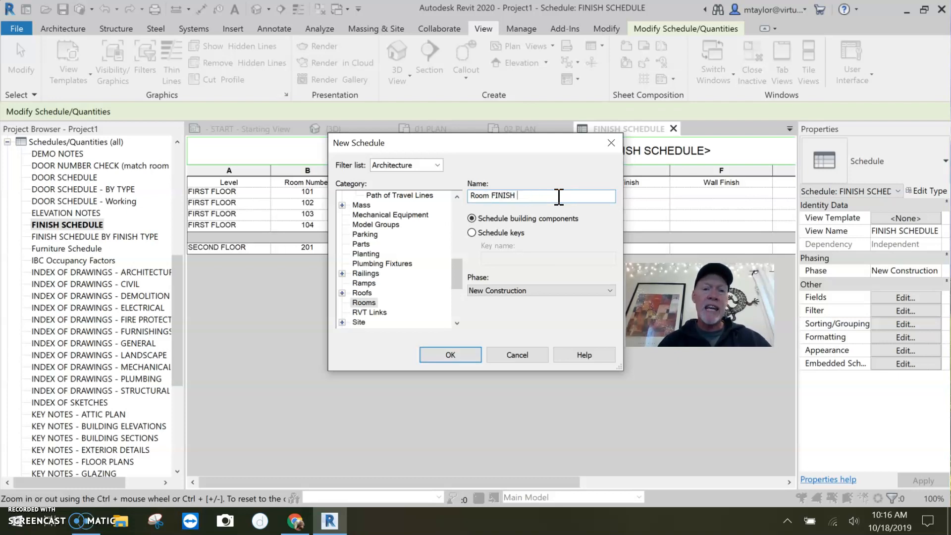
text(KEY)
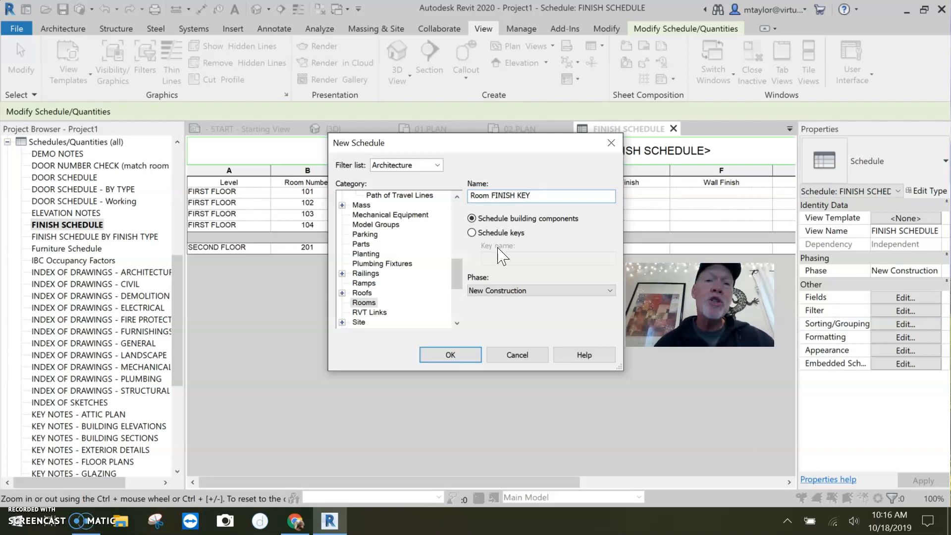
click(473, 218)
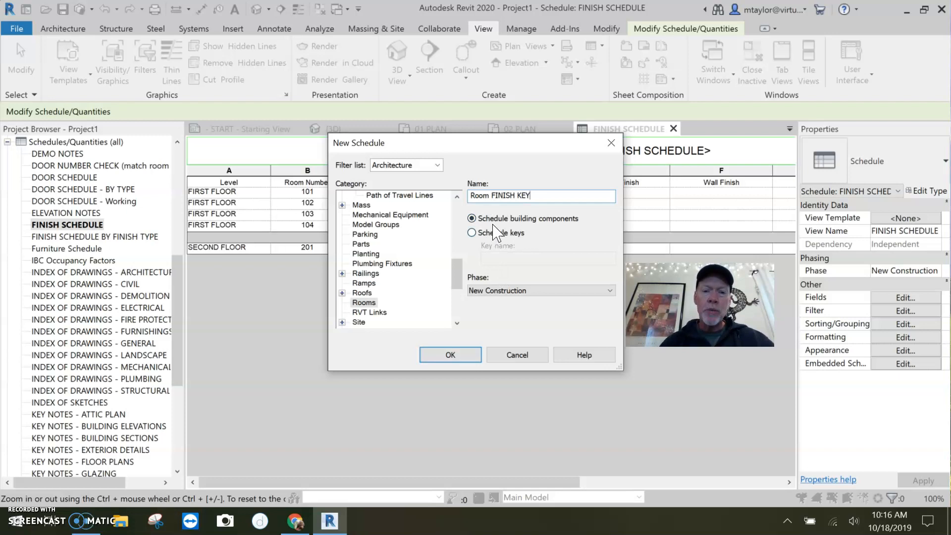
click(472, 218)
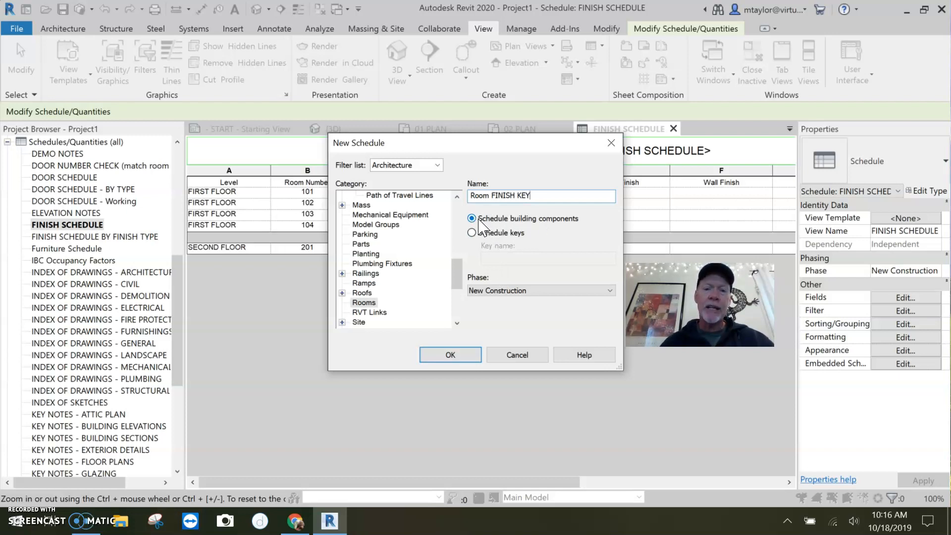
mouse_move(540, 225)
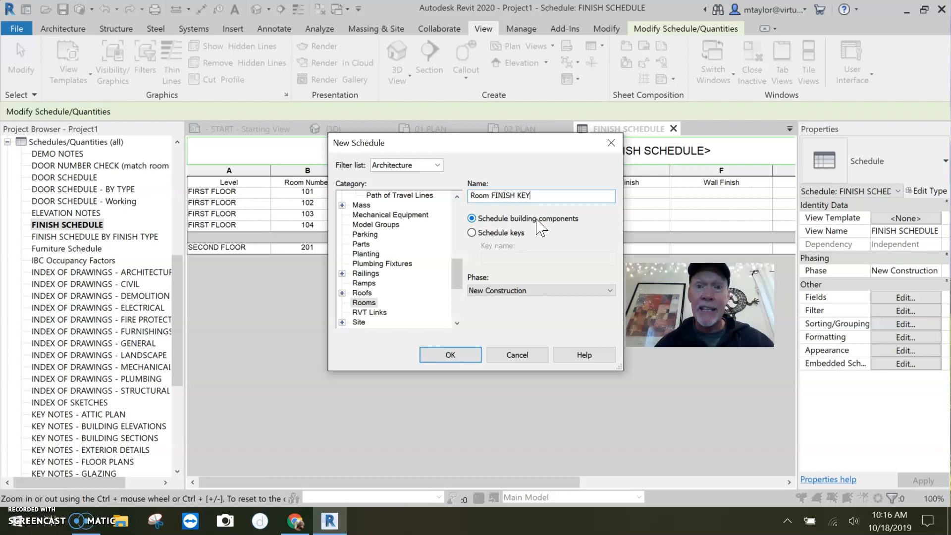
mouse_move(497, 253)
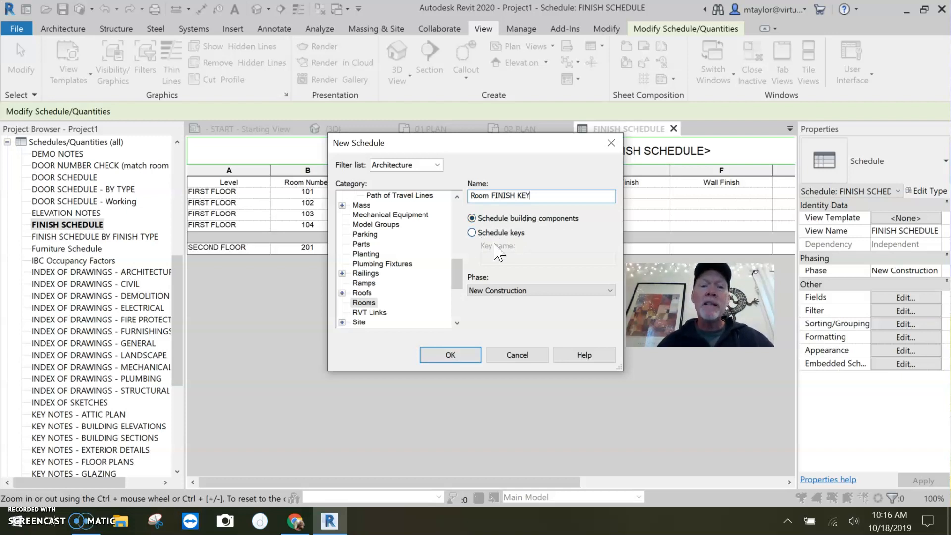
- Make it a schedule key named 'ROOM FINISH TYPE' and confirm
click(473, 232)
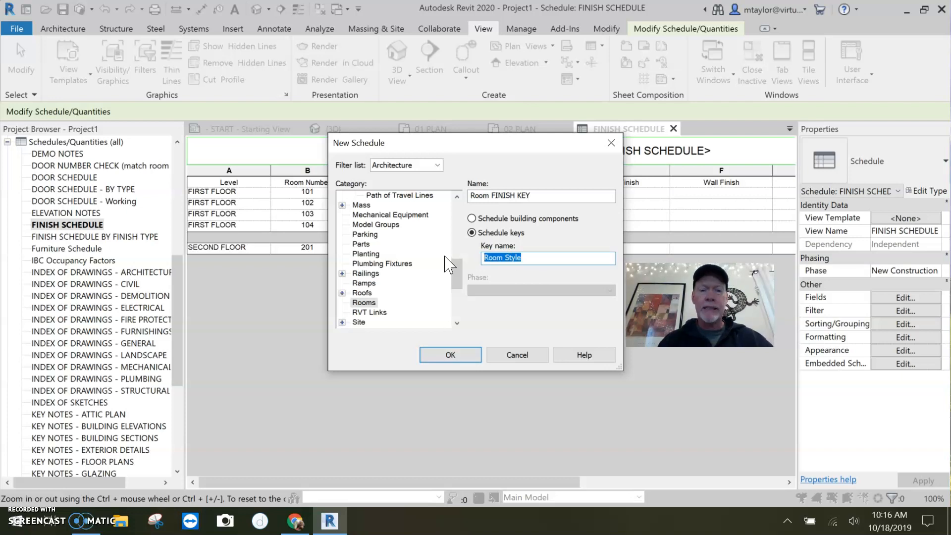
text(ro)
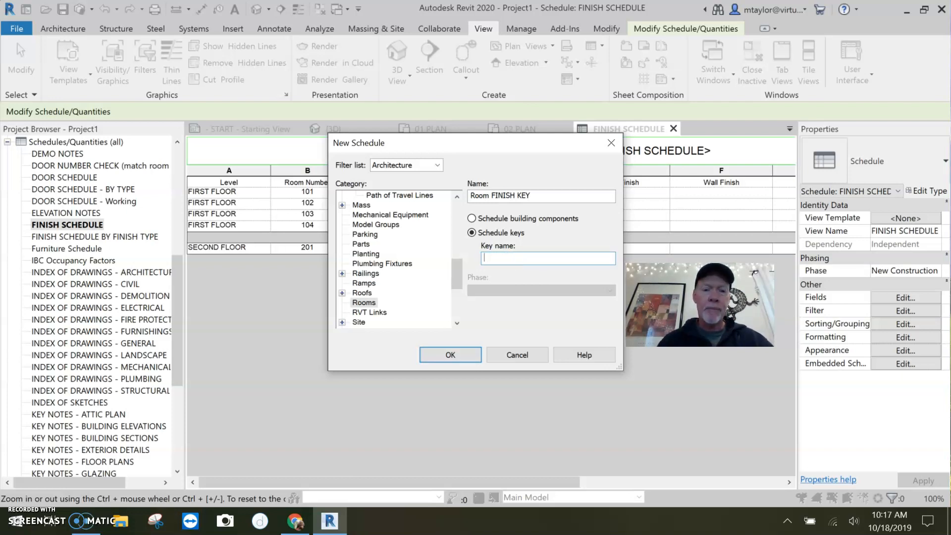
text(ROOM F)
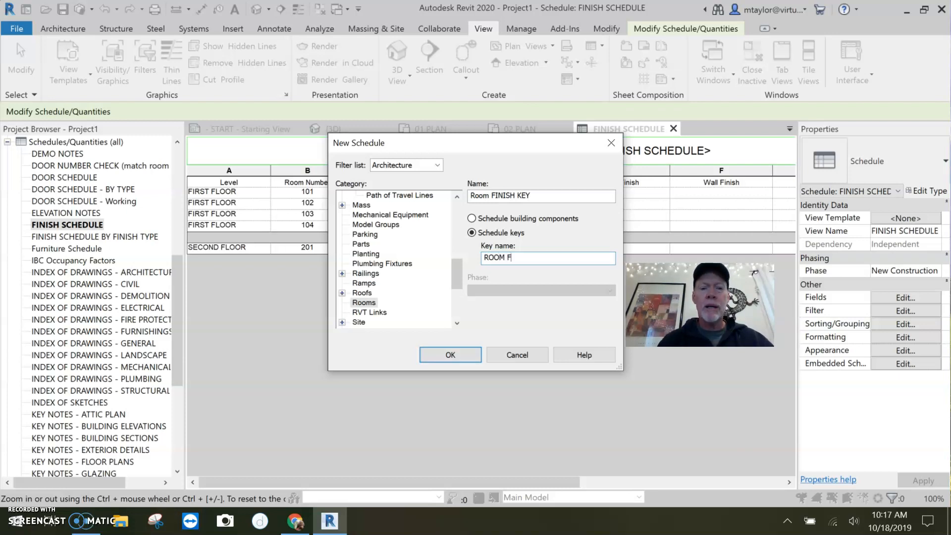
text(INISH)
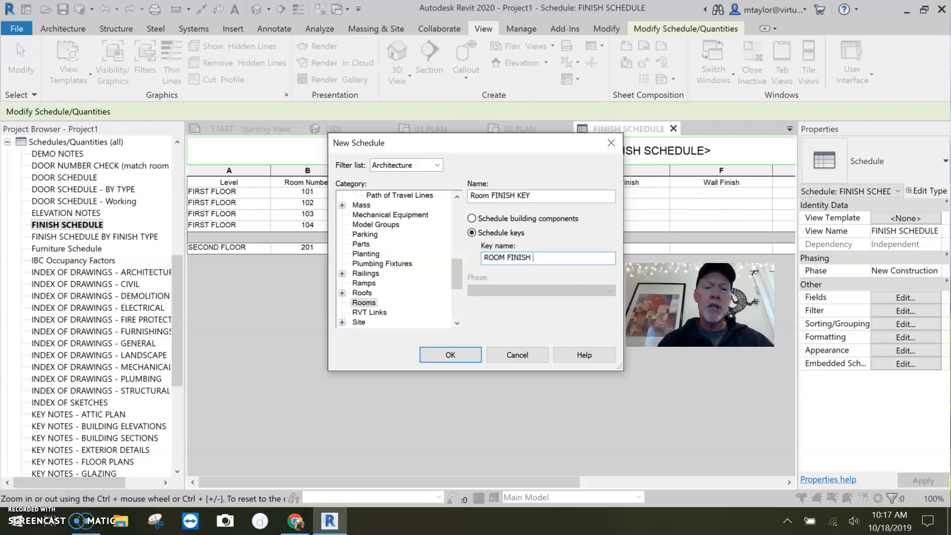
text(TYPE)
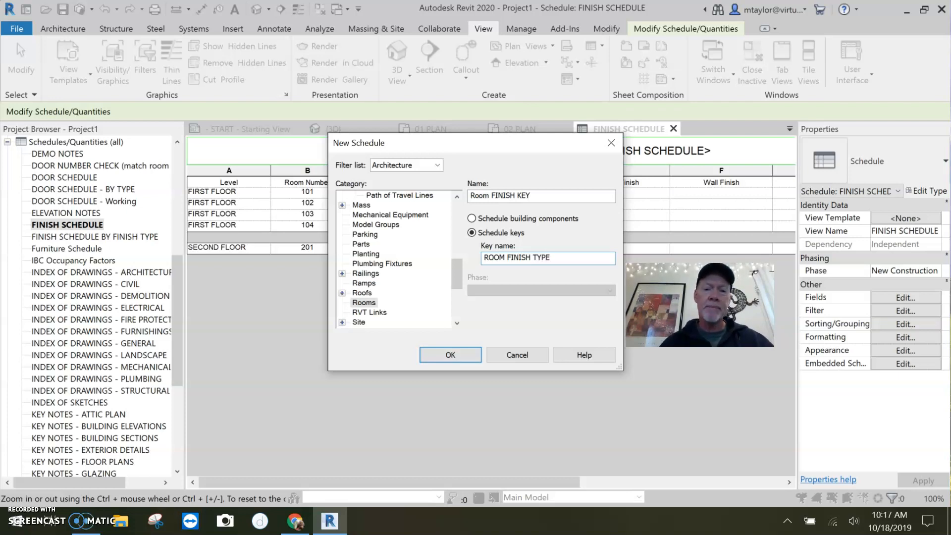
click(449, 355)
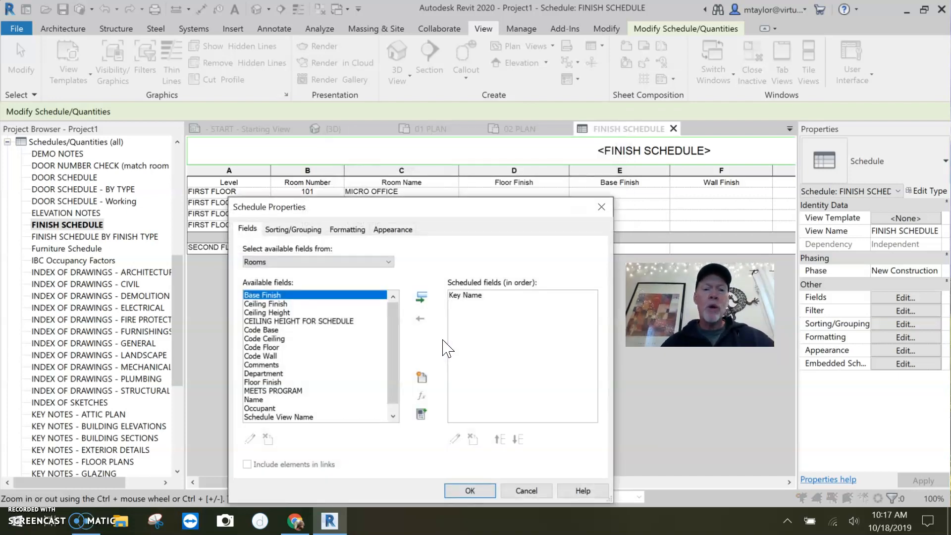
- Add Floor, Base, Wall and Ceiling Finish as scheduled fields and accept
drag(269, 207, 231, 72)
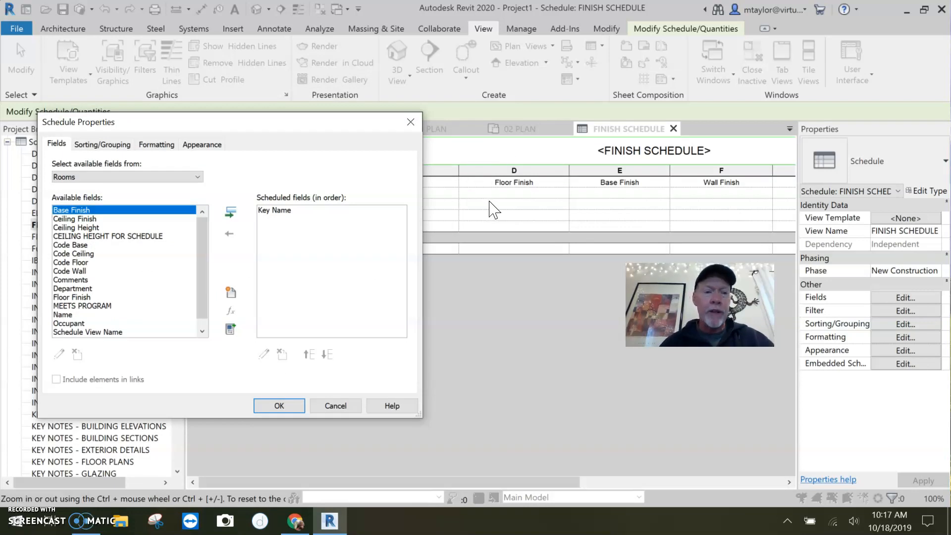
click(71, 297)
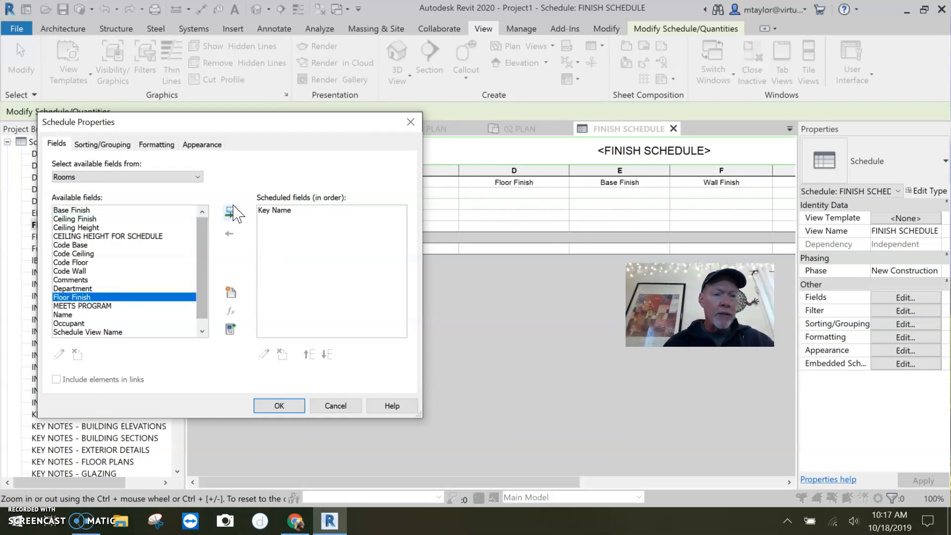
click(230, 213)
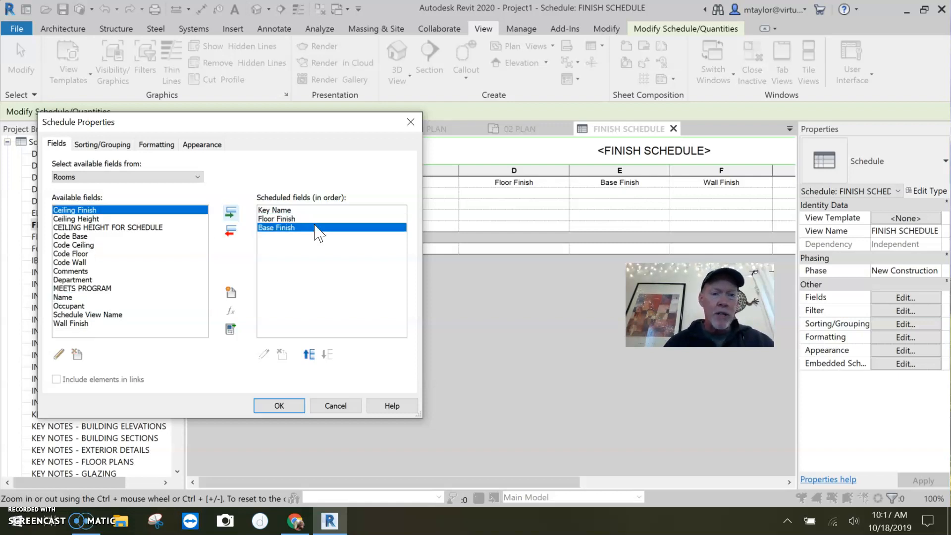
mouse_move(475, 244)
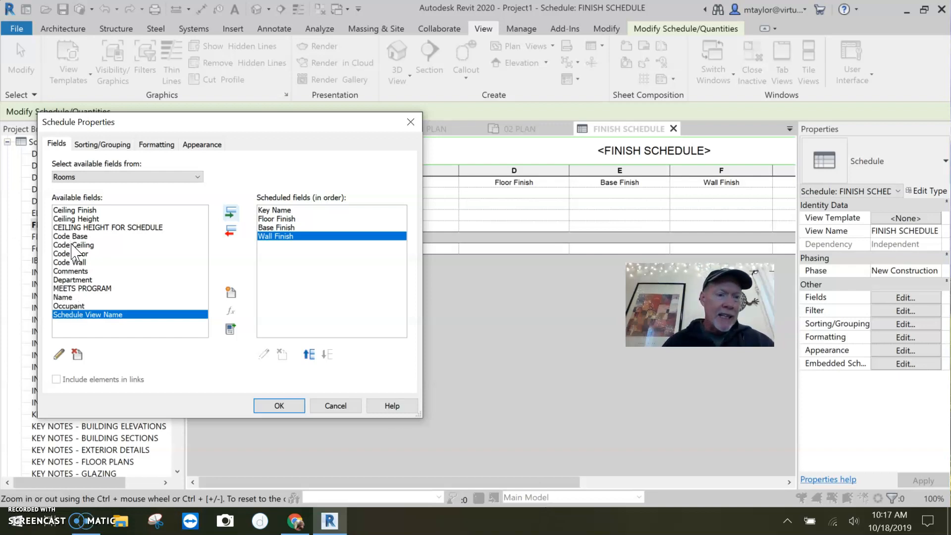
mouse_move(76, 227)
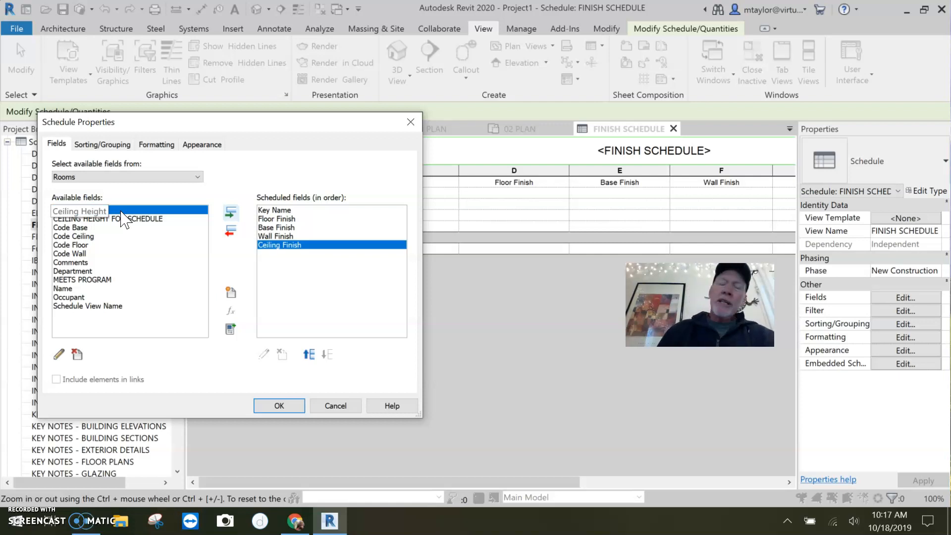
click(76, 210)
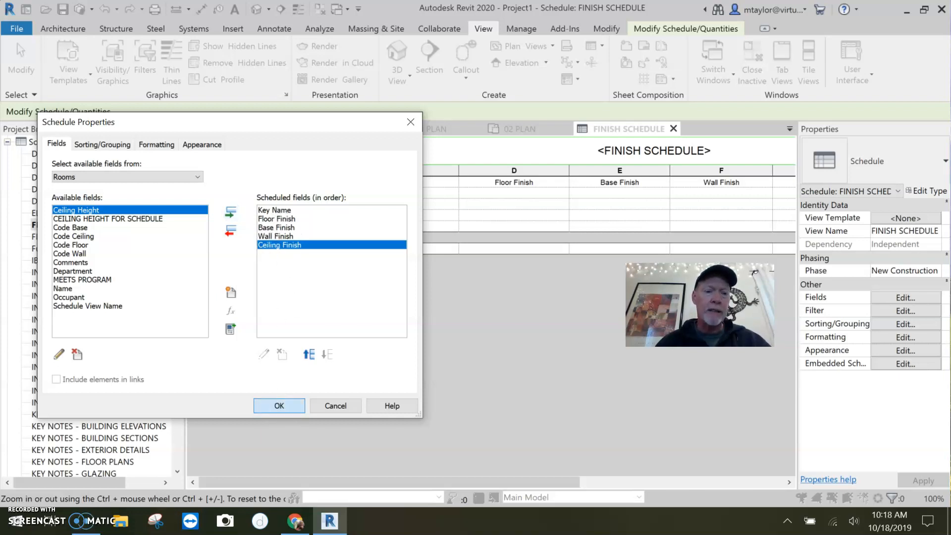
click(279, 405)
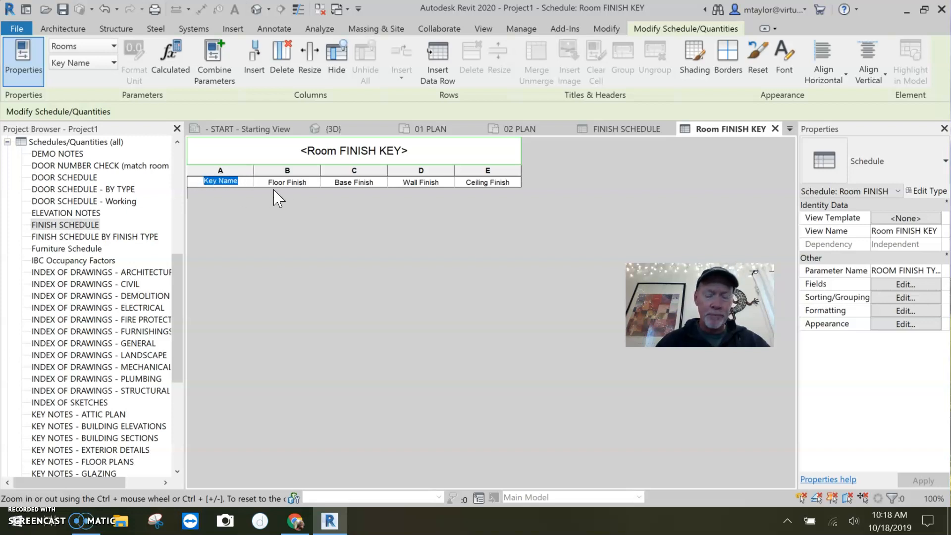
- Replace the Key Name column heading with 'ROOM TYPE'
text(ROOM TYPE)
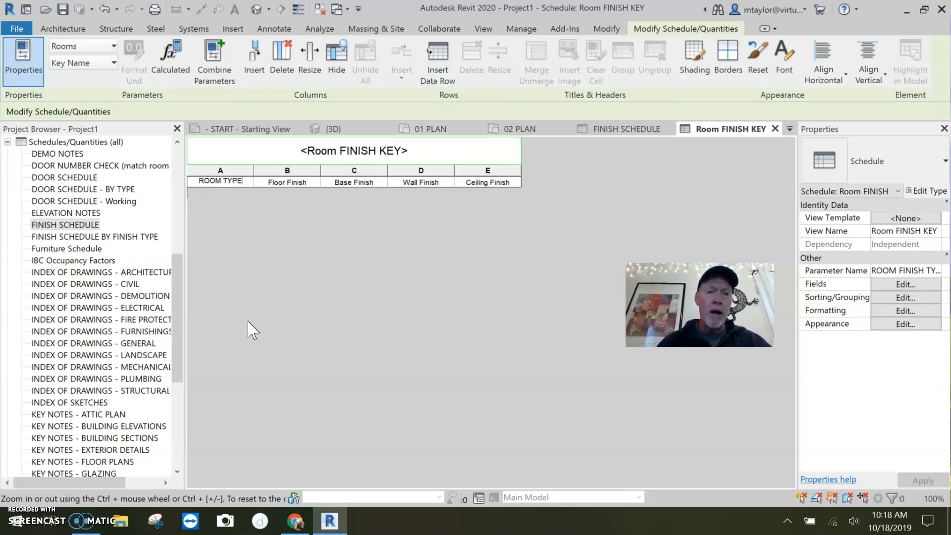
mouse_move(328, 300)
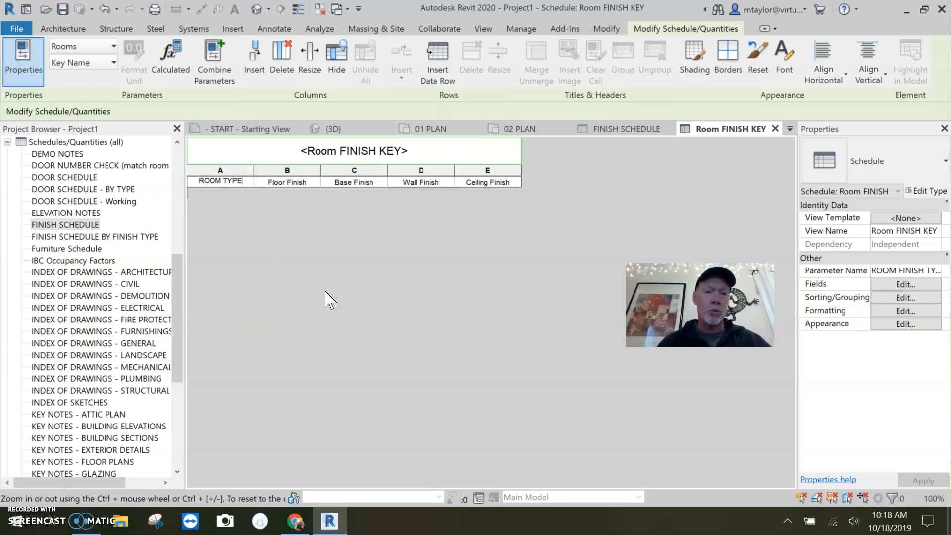
mouse_move(443, 139)
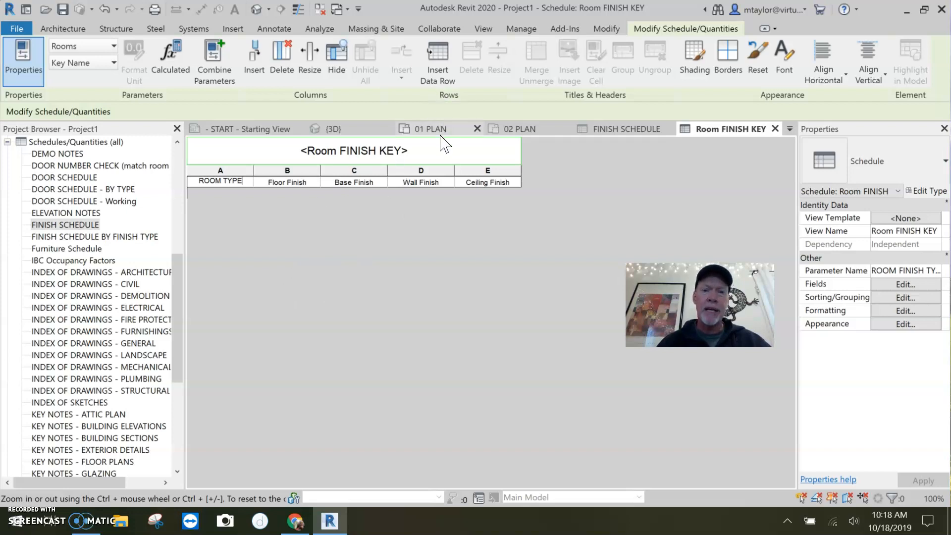
- Insert key rows and name them Lobby, Bedroom and Corridors
click(437, 60)
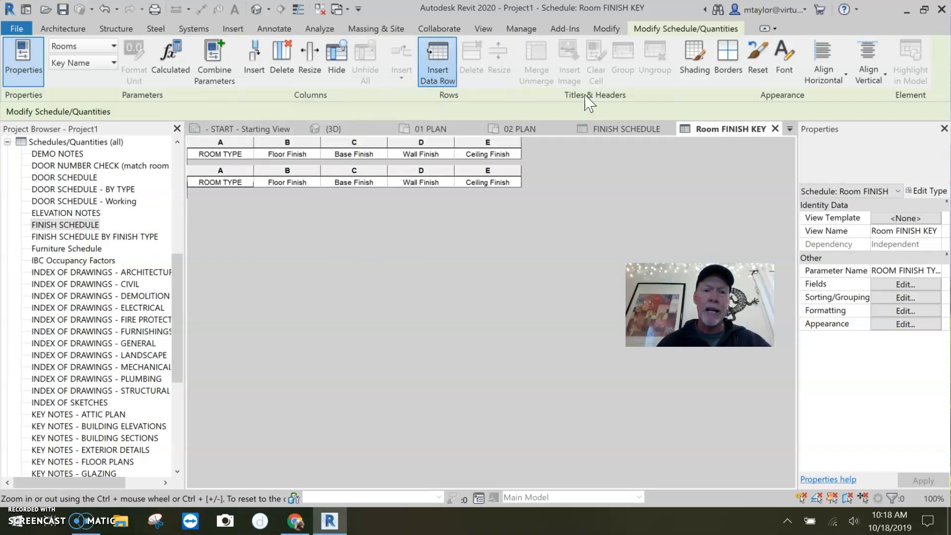
click(437, 61)
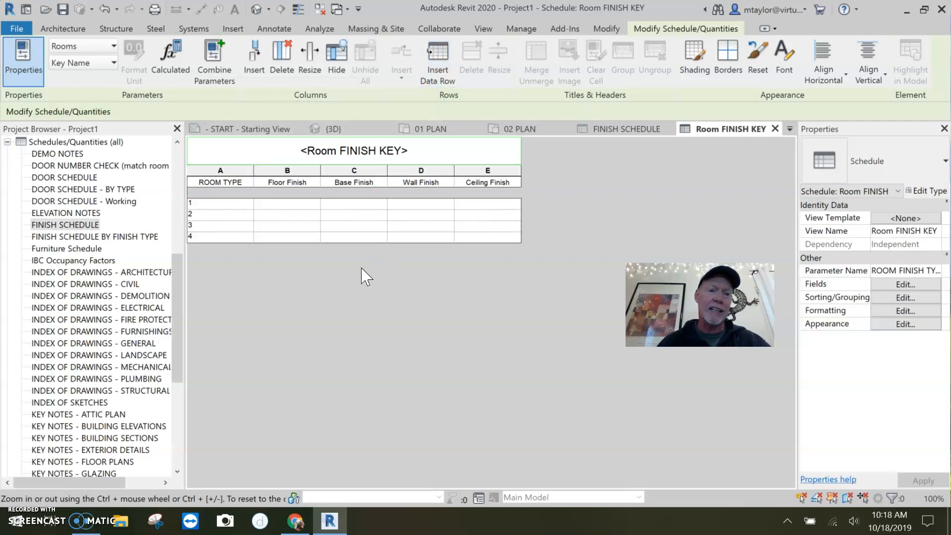
mouse_move(237, 217)
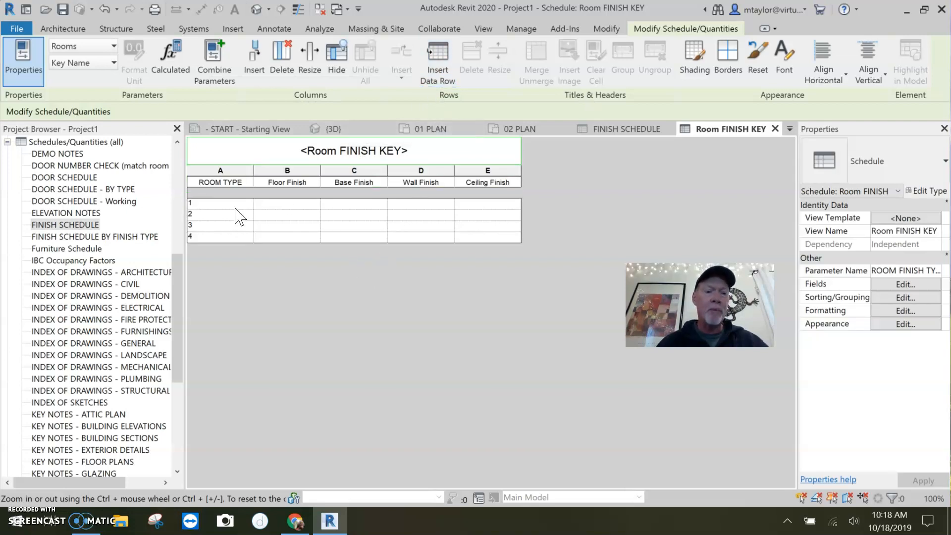
click(220, 202)
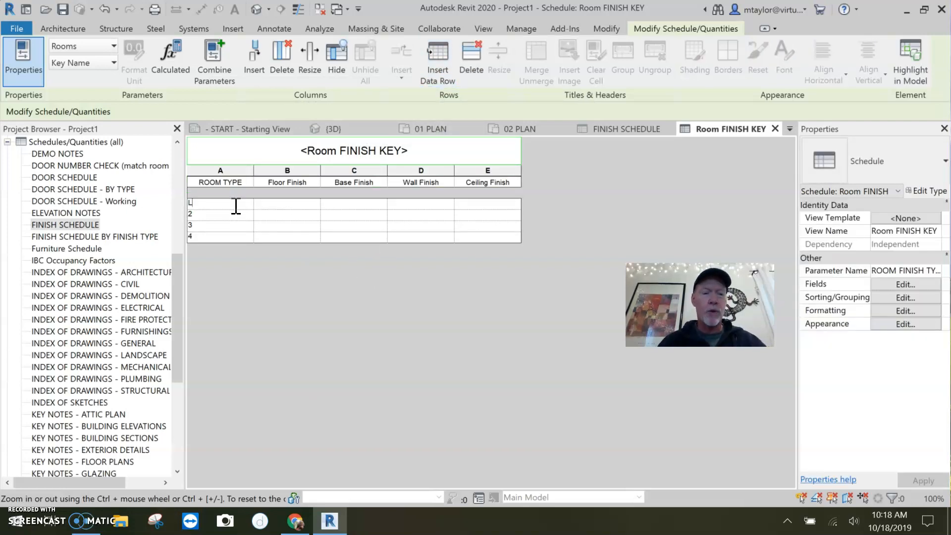
text(LOBBY)
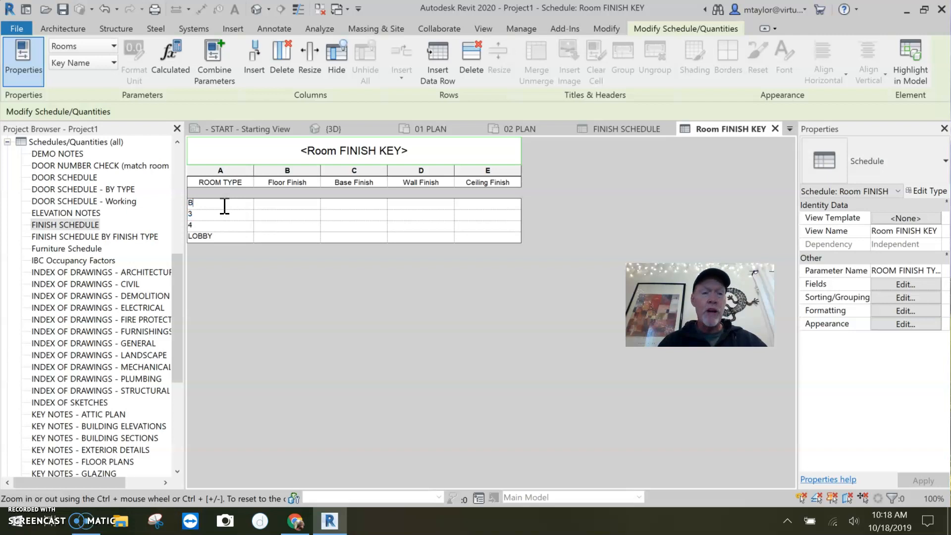
text(EDROOM)
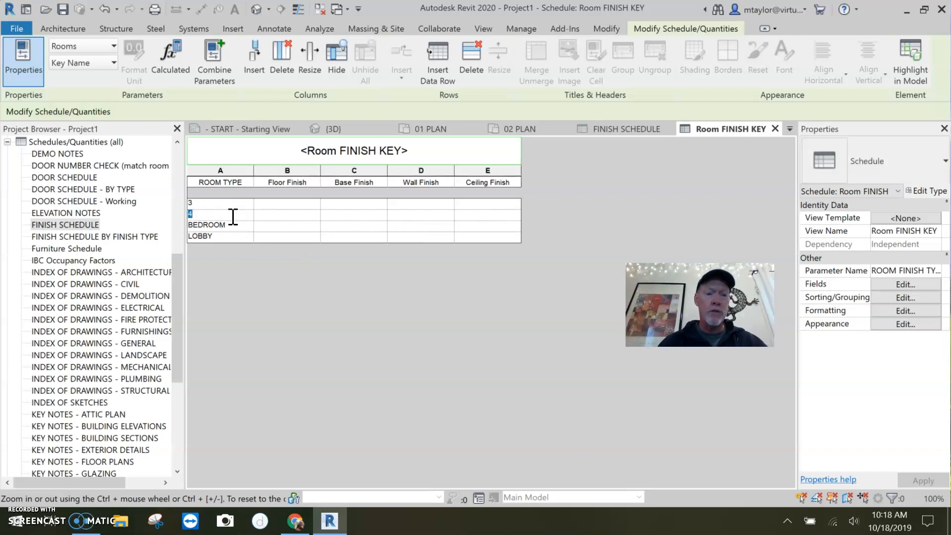
text(CORRIDORS)
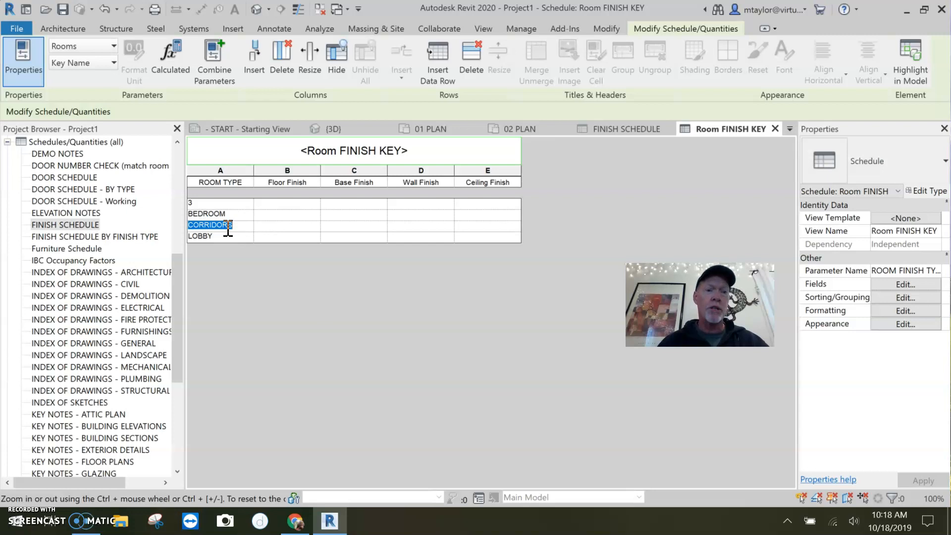
- Name the remaining key rows Offices, Toilet Rooms and Janitors Closet
text(OFFICES)
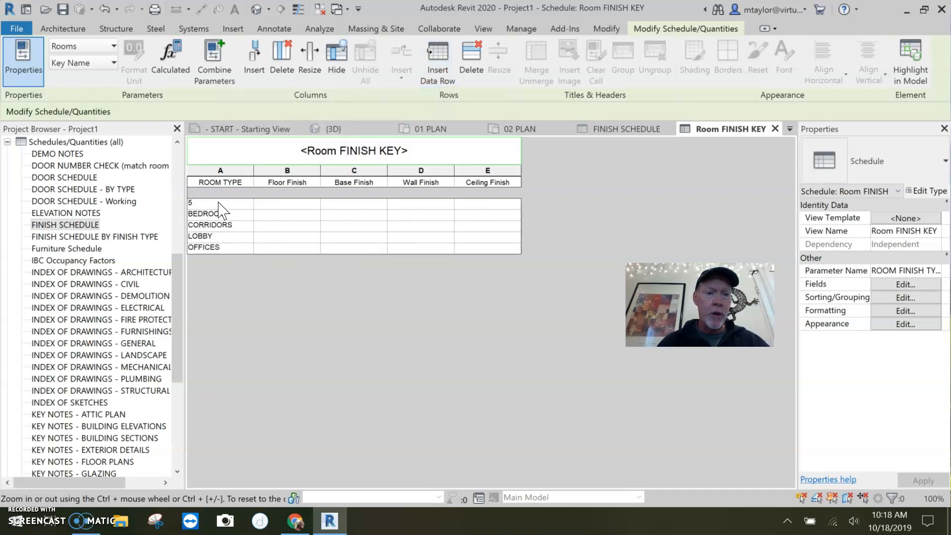
click(207, 202)
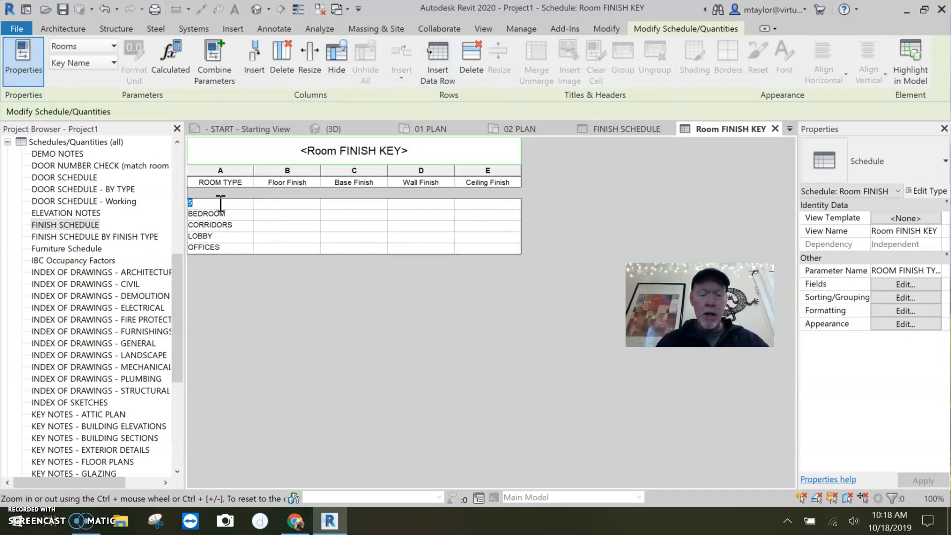
text(TOILET ROOMS)
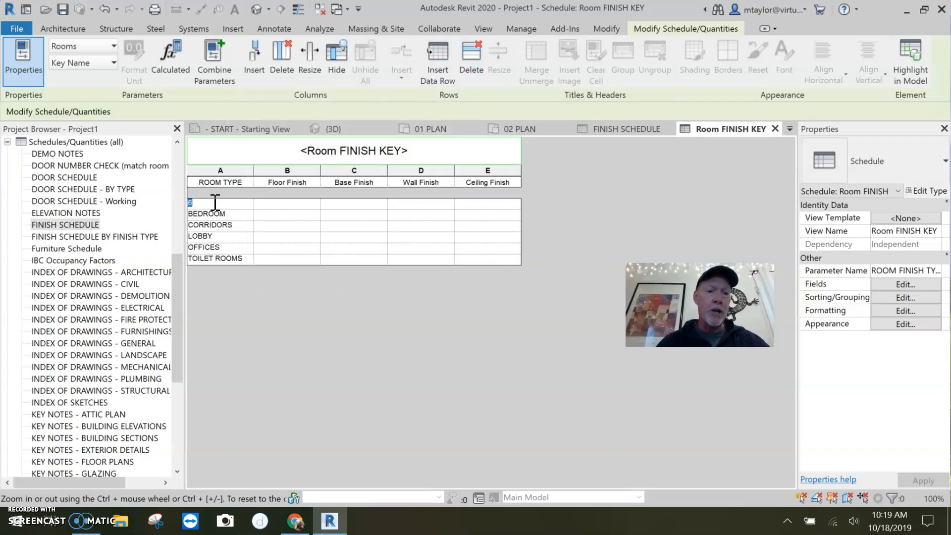
text(JANITORS C)
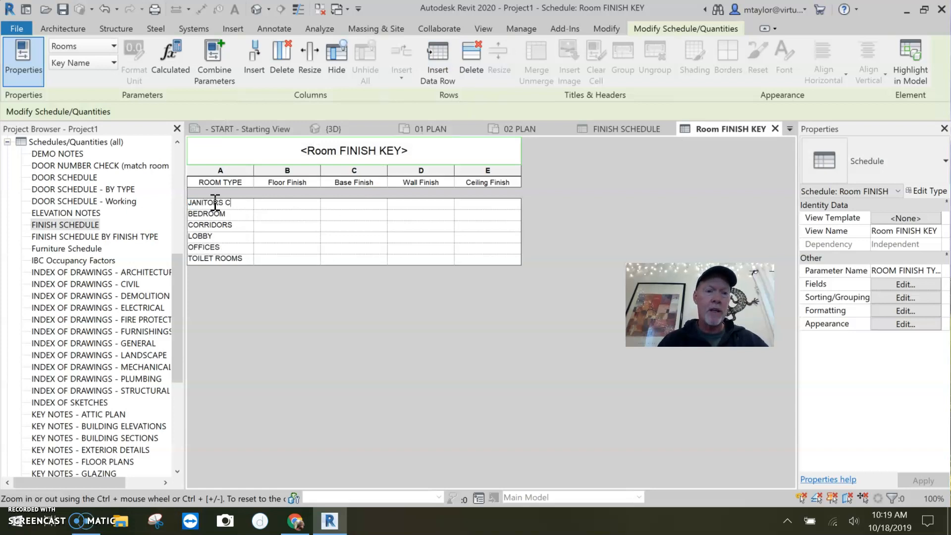
text(LOTED)
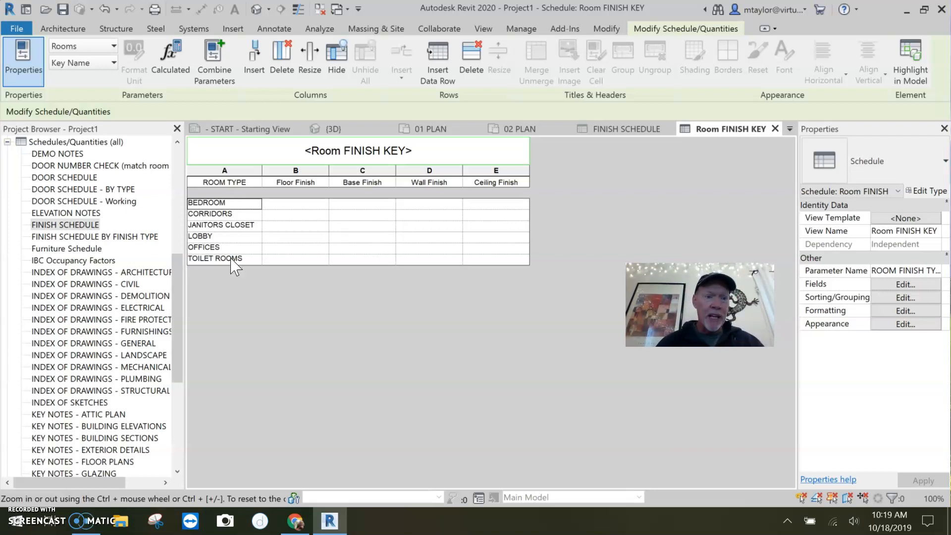
- Enter Bedroom finishes Carpet, Wood, GWB, GWB, and Carpet floor for Corridors
click(295, 202)
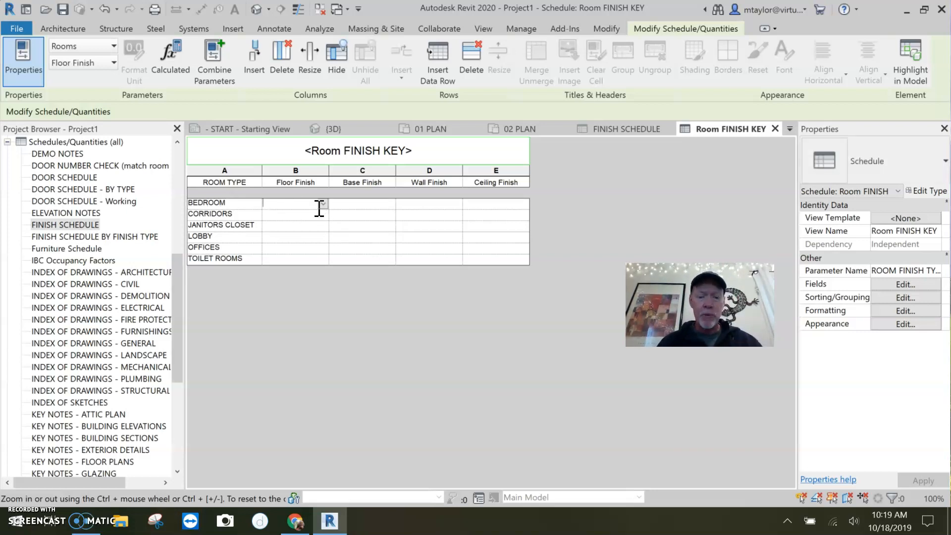
text(CARPET)
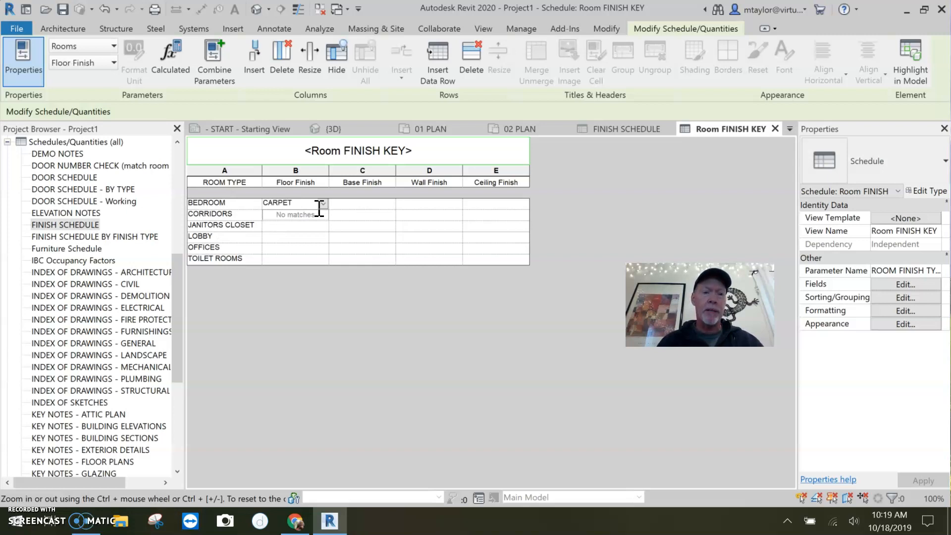
click(362, 203)
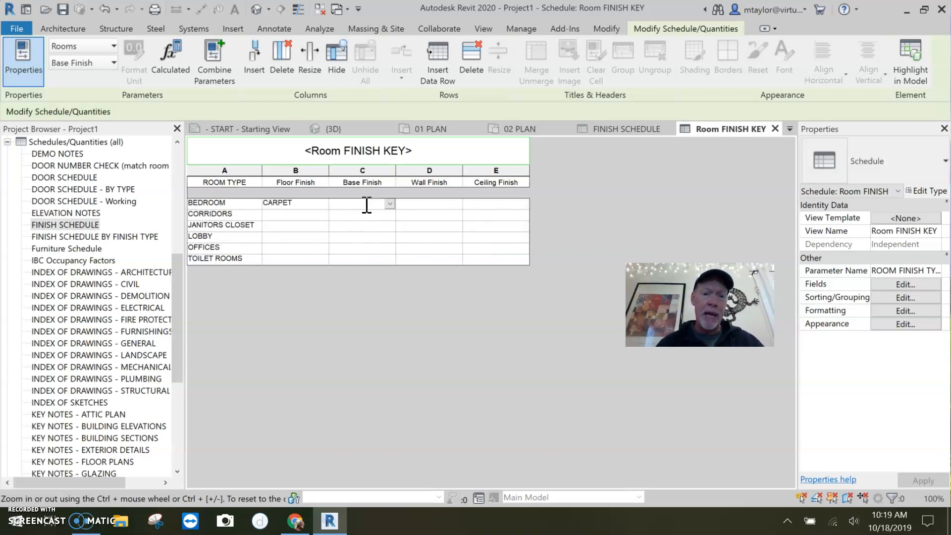
text(WOOD)
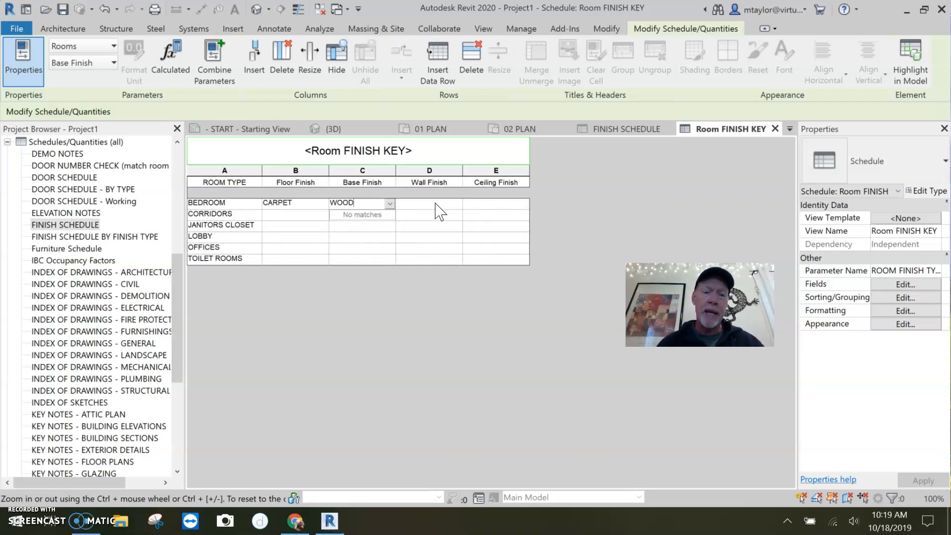
text(GWB)
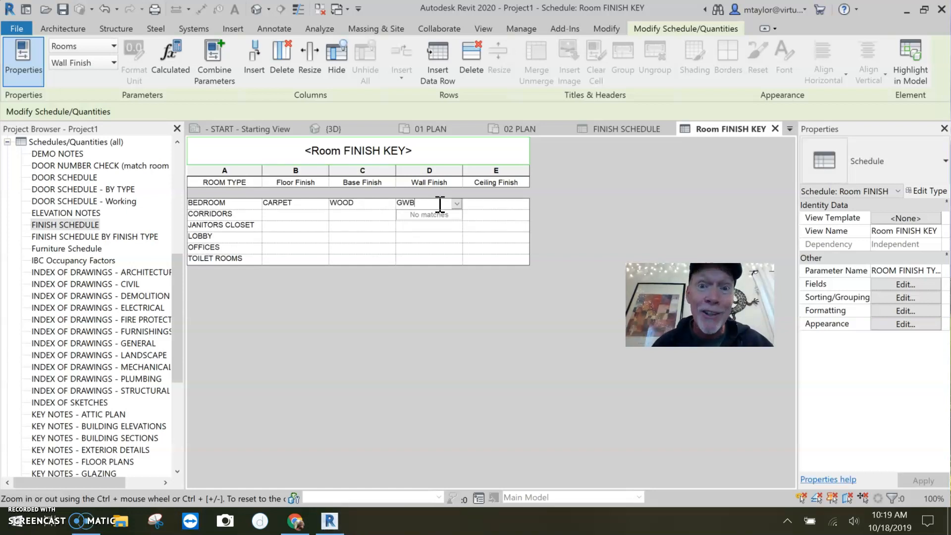
text(GWB)
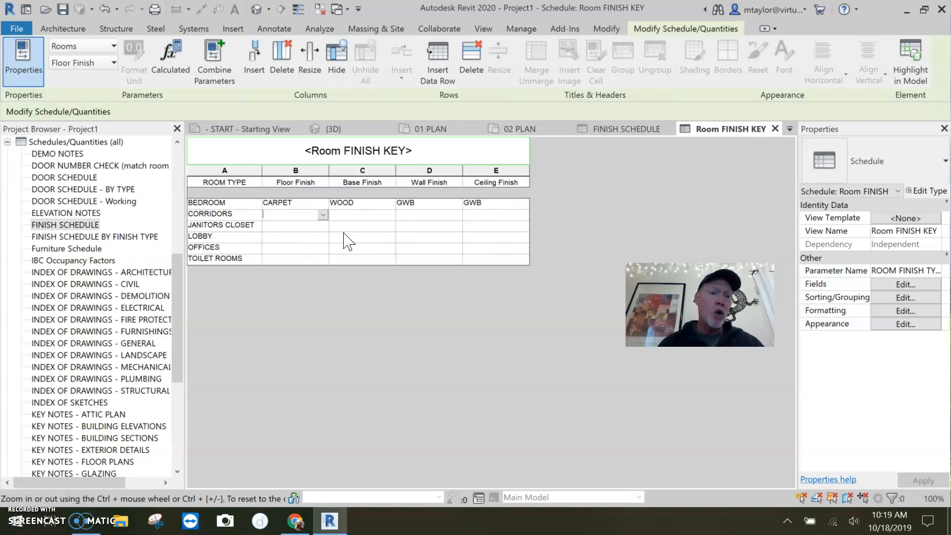
text(CARPET)
click(362, 214)
text(WOOD)
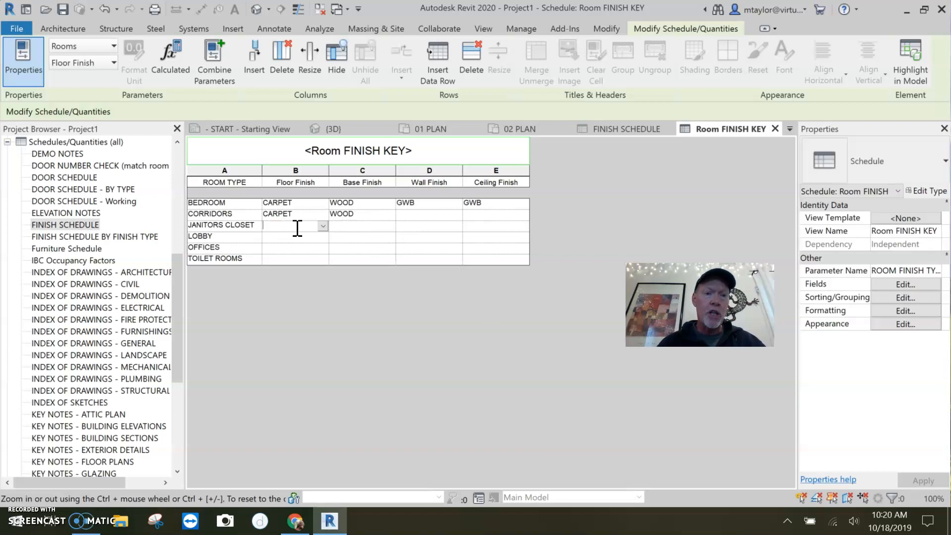
- Give Janitors Closet Concrete floor, None base, GWB walls and Exposed ceiling
text(EX)
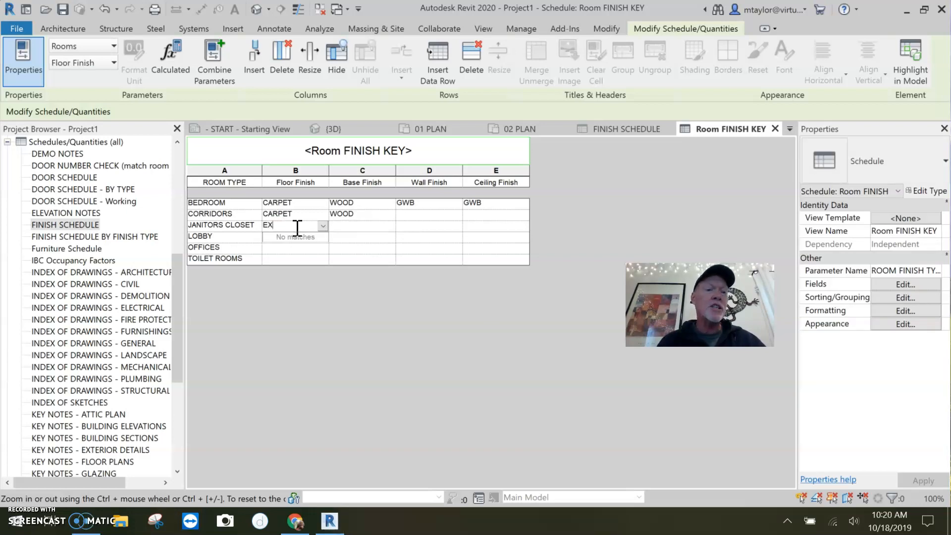
text(CONCRET)
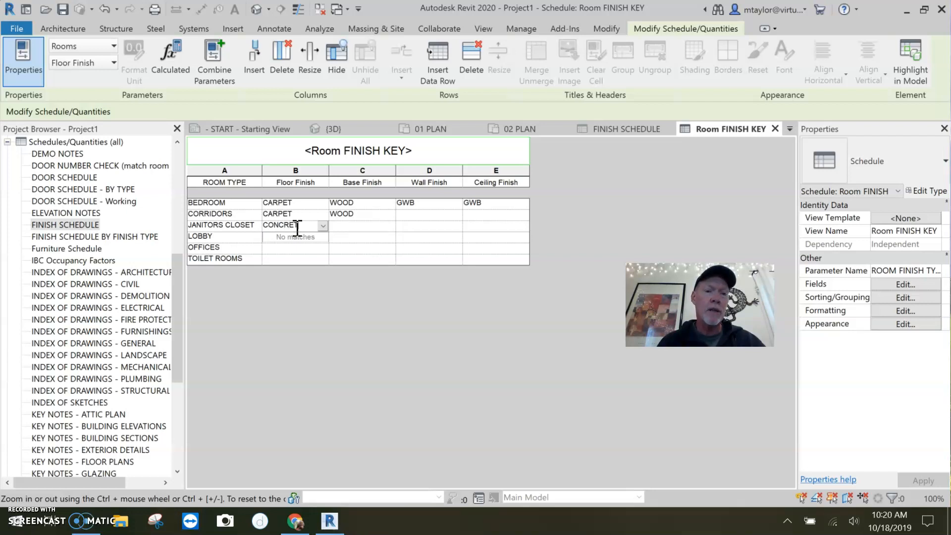
click(362, 225)
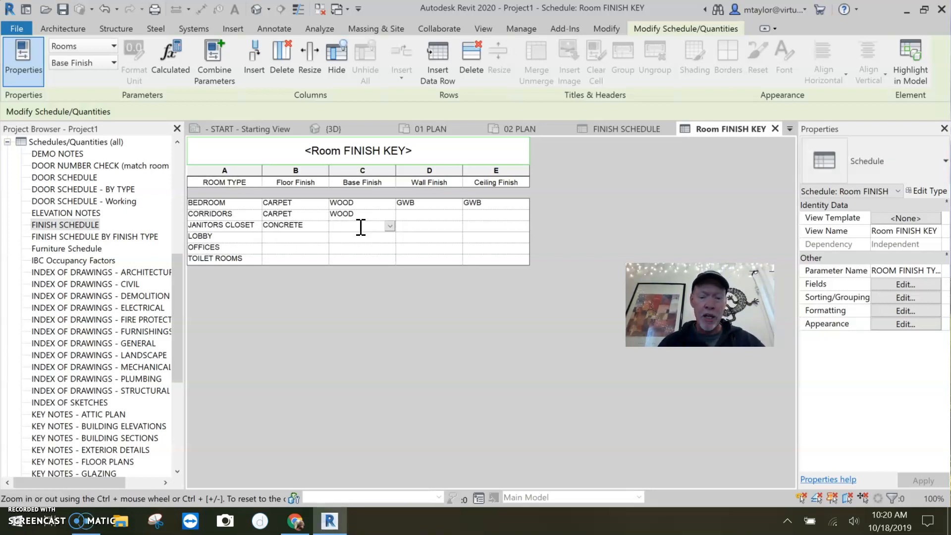
text(NONE)
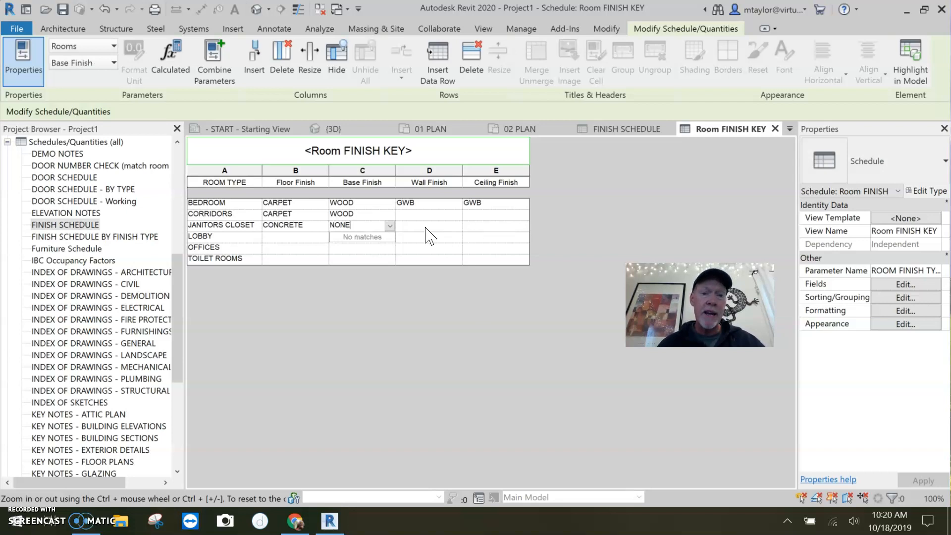
click(429, 225)
text(GWB)
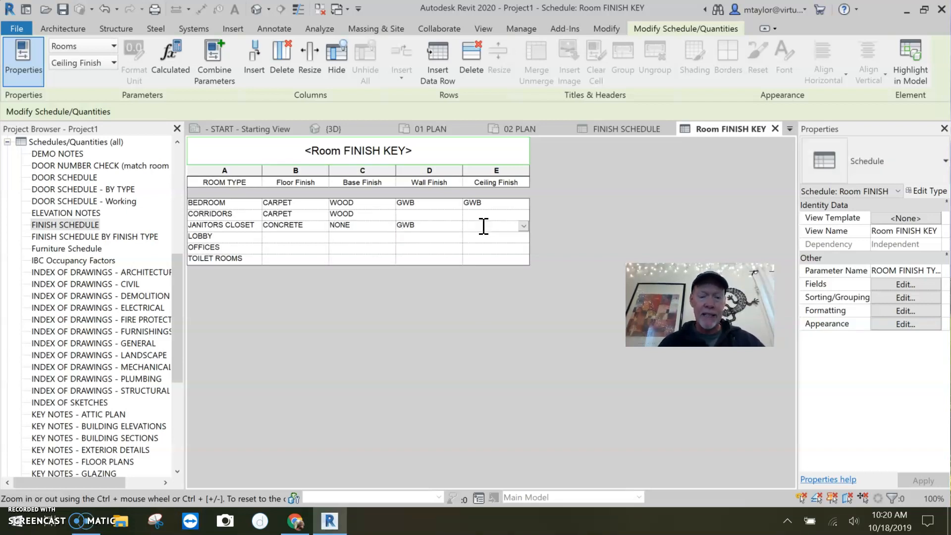
text(EXPOSED)
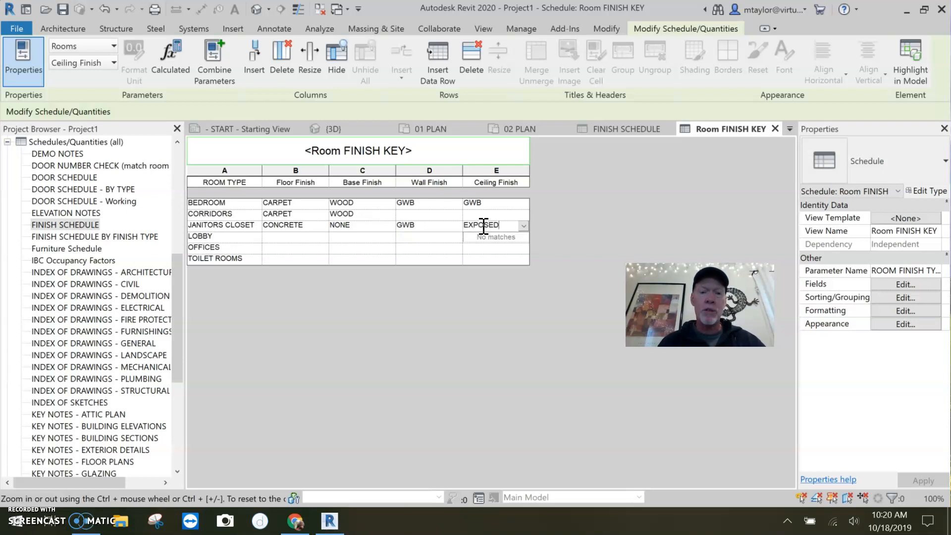
mouse_move(404, 248)
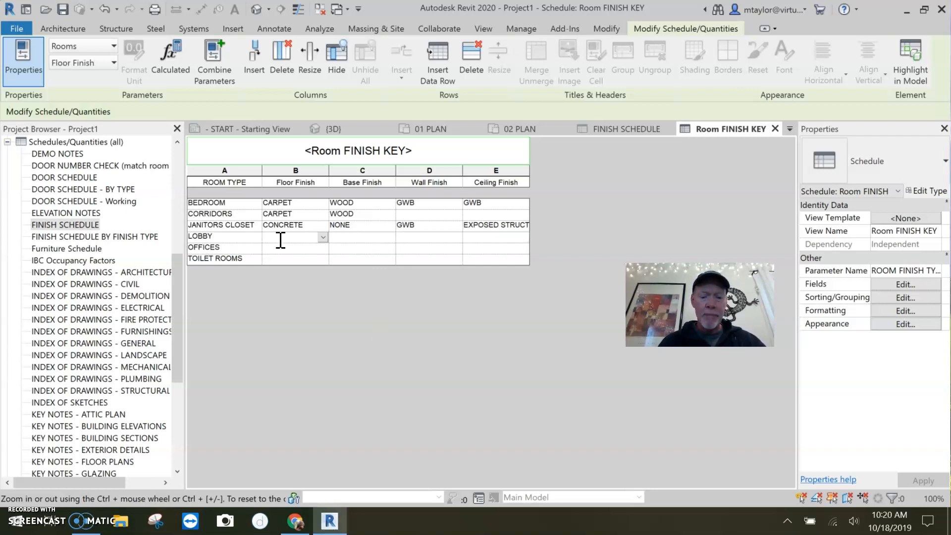
- Fill the Lobby and Corridors finishes, including ACT and a GWB / ACT Lobby ceiling
click(322, 236)
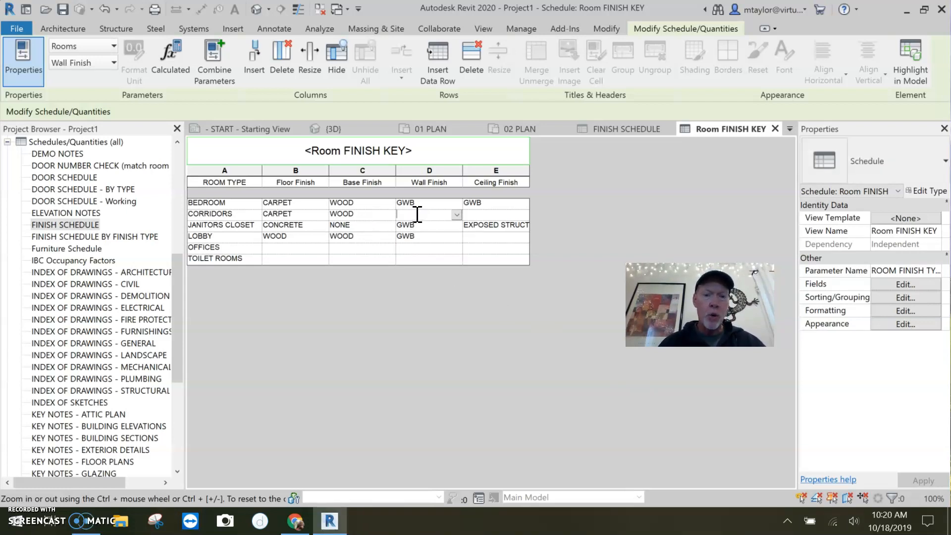
click(429, 225)
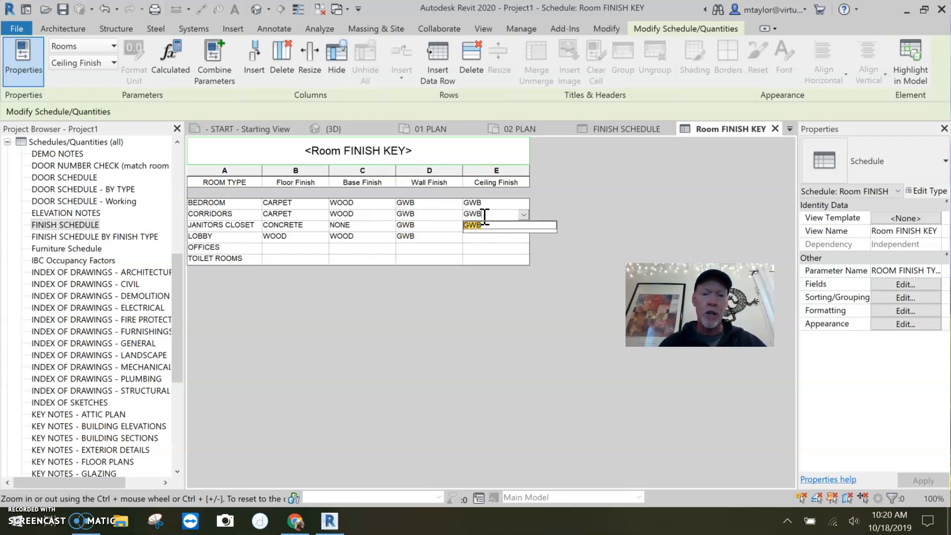
text(ACT)
click(496, 224)
text(EXPOSED STRUCT)
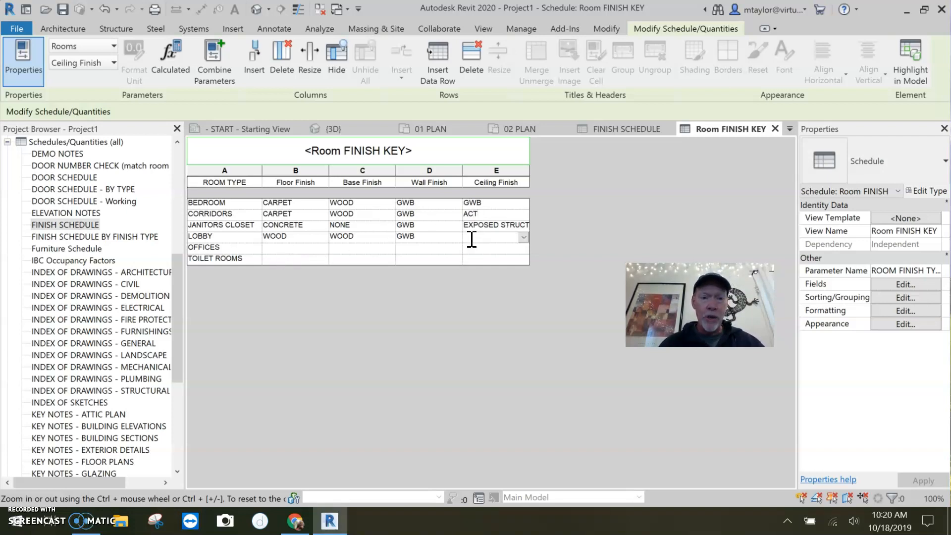
click(522, 236)
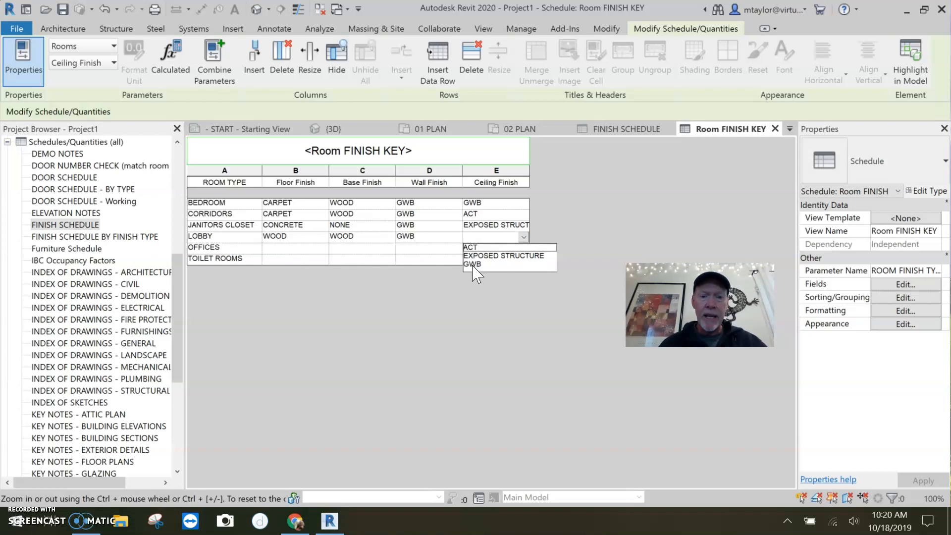
click(472, 264)
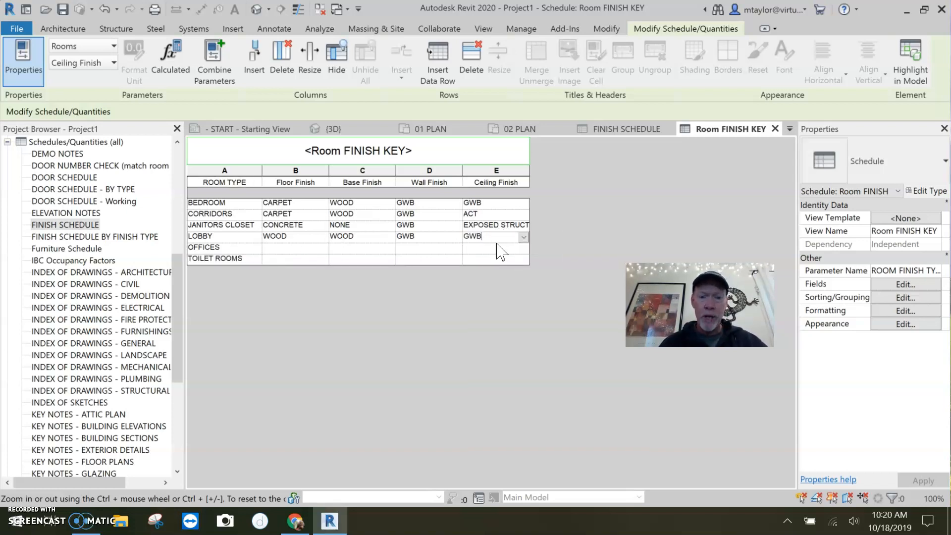
text(/ ACT)
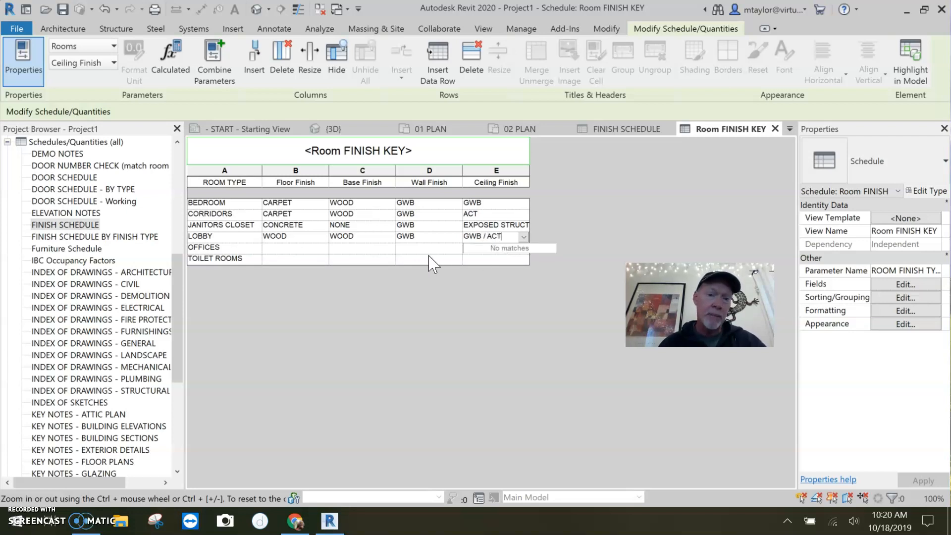
text(CARPET)
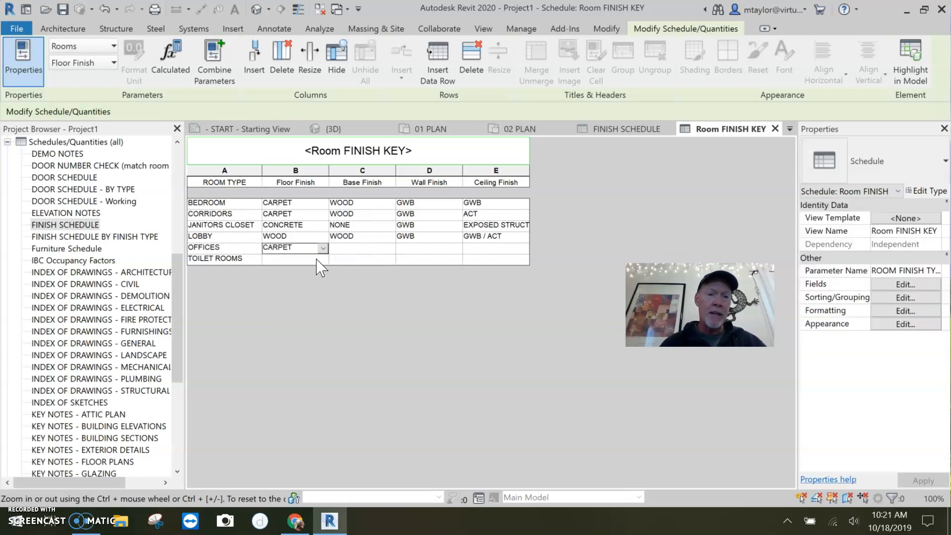
- Fill the Toilet Rooms and Offices finishes: TILE floor, bases, walls, and ACT ceiling
click(295, 258)
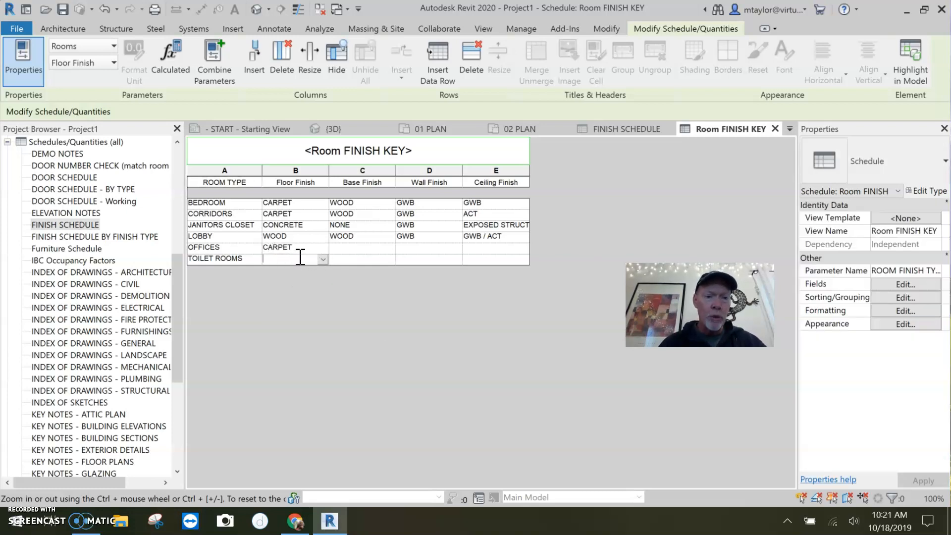
text(TILE)
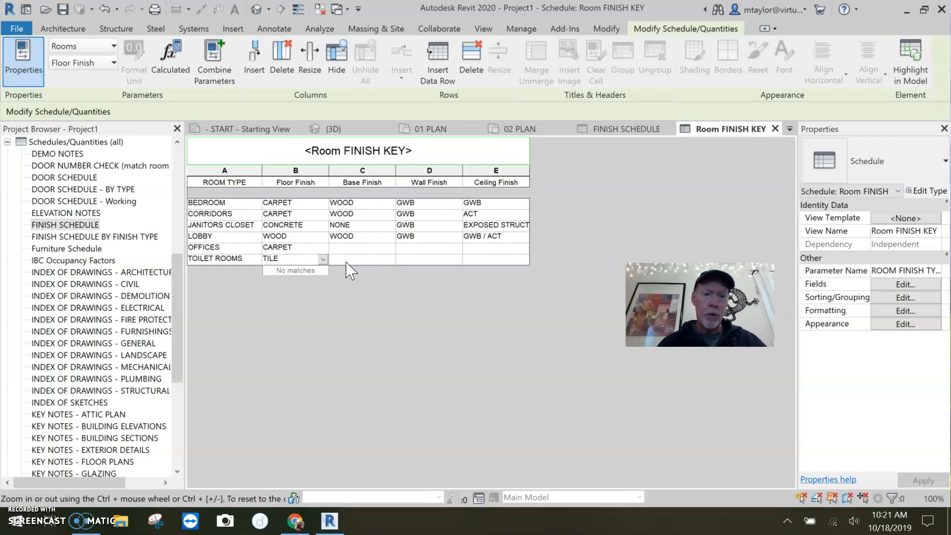
click(362, 258)
text(TILE)
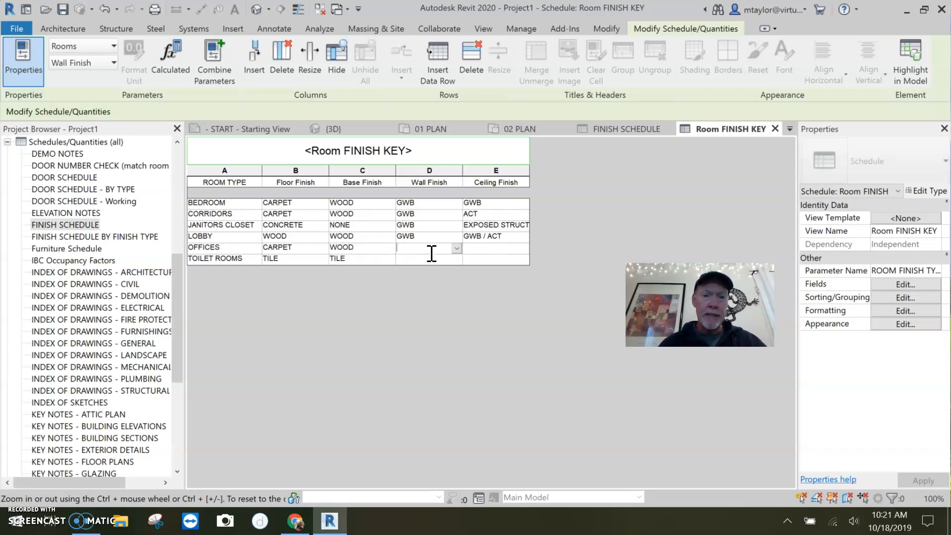
click(429, 258)
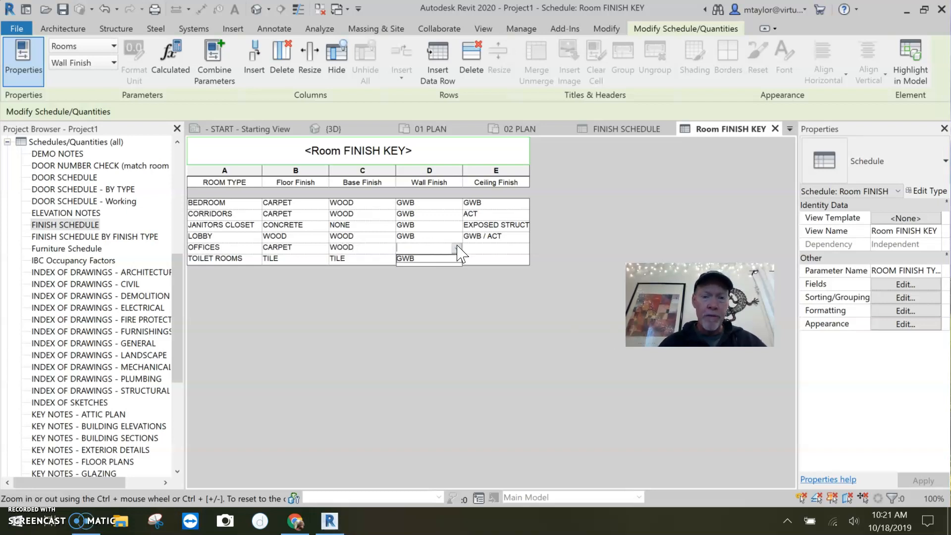
click(428, 248)
text(GWB)
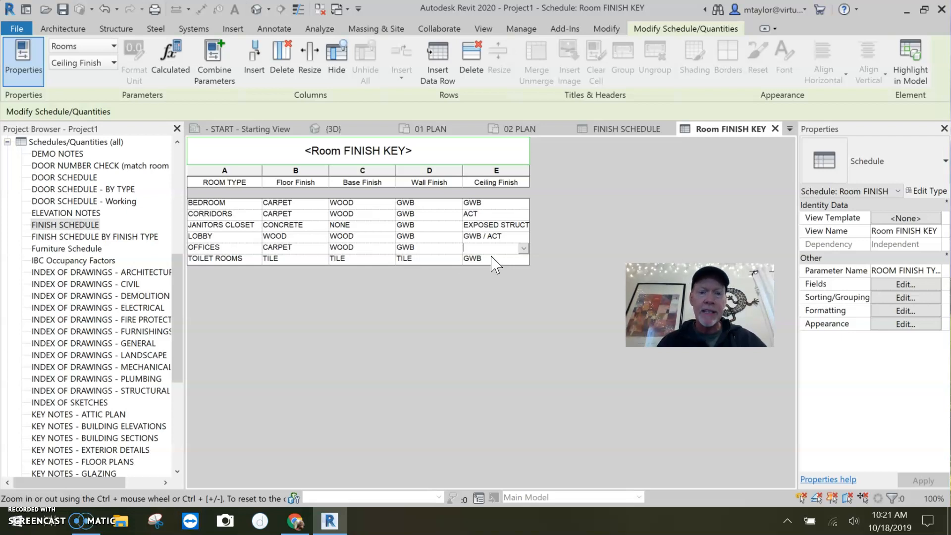
text(A)
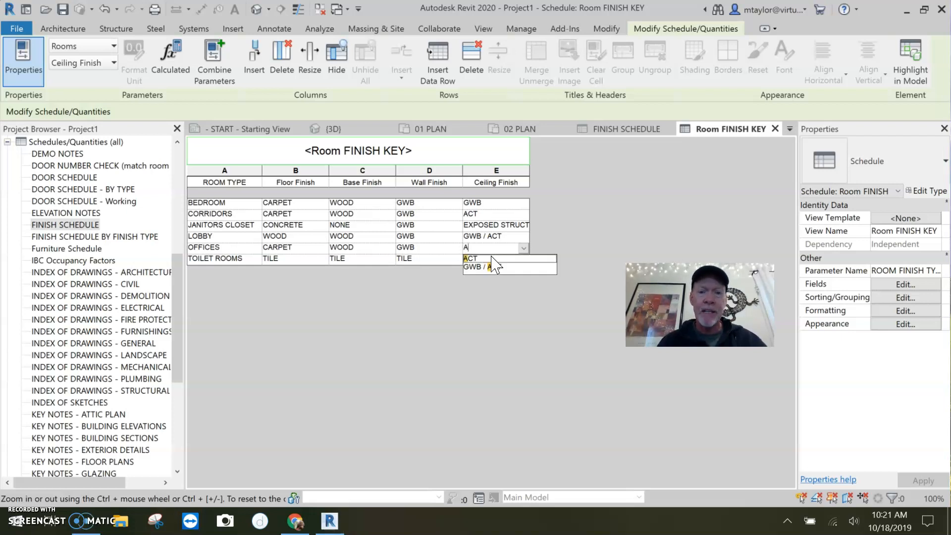
click(471, 258)
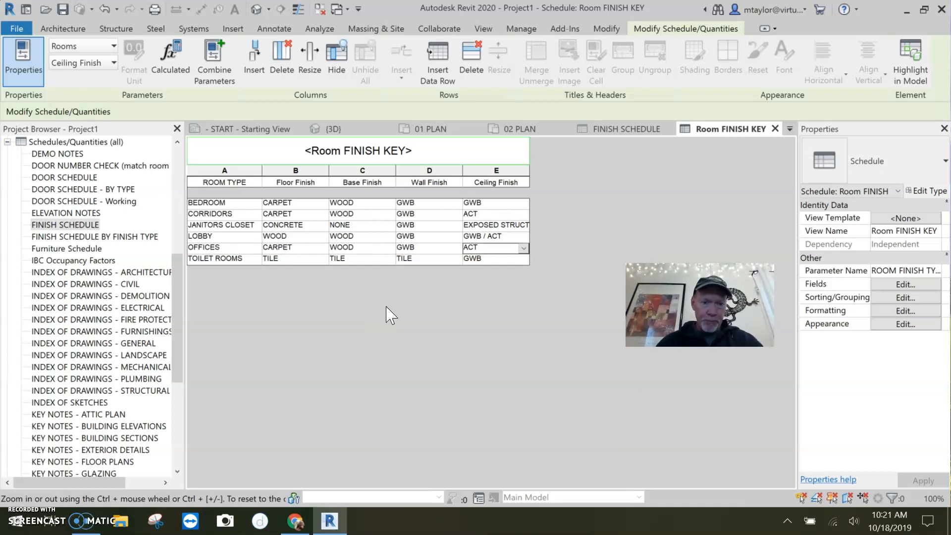
mouse_move(449, 273)
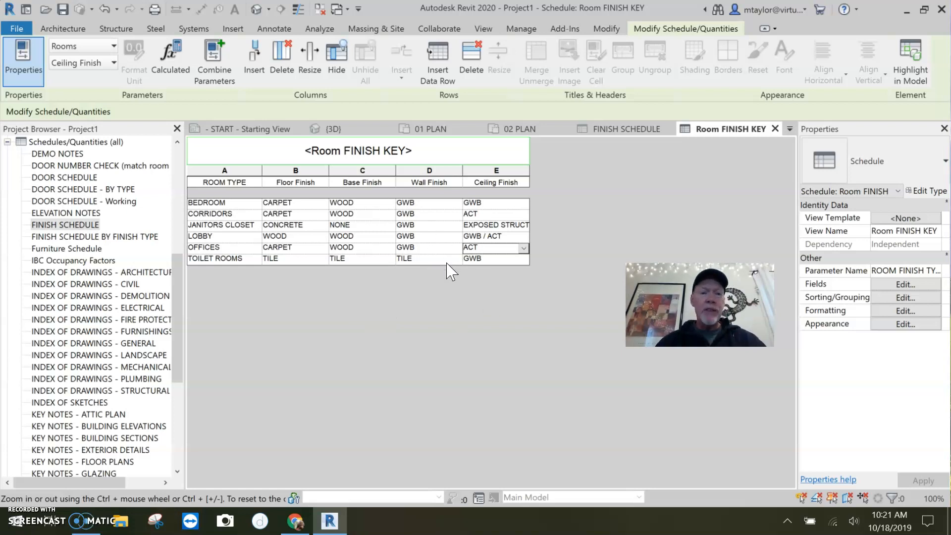
mouse_move(346, 300)
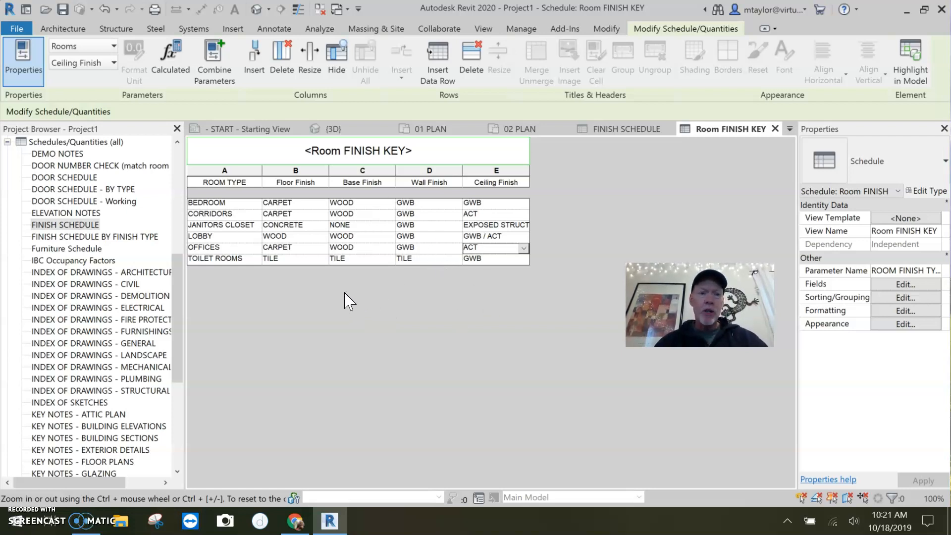
mouse_move(337, 301)
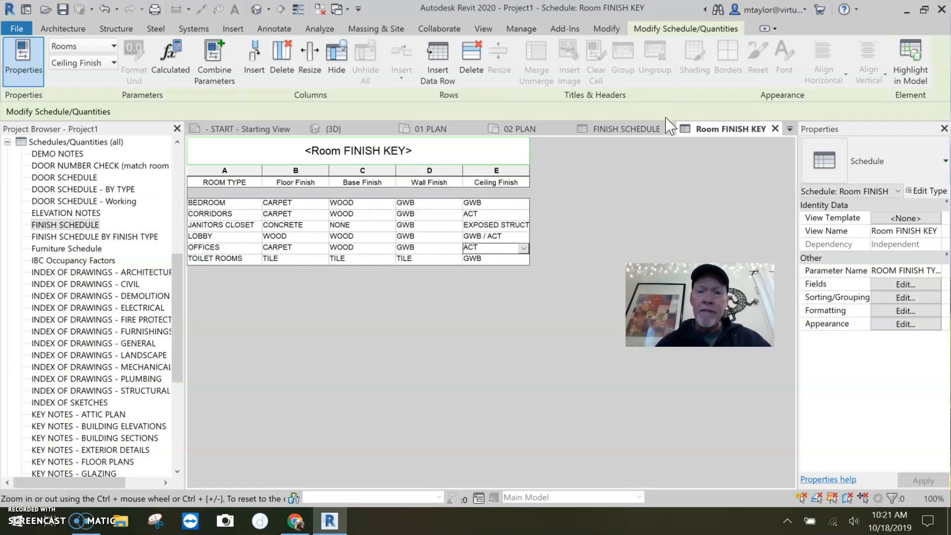
- Go to the FINISH SCHEDULE view and hide its Level column
click(625, 129)
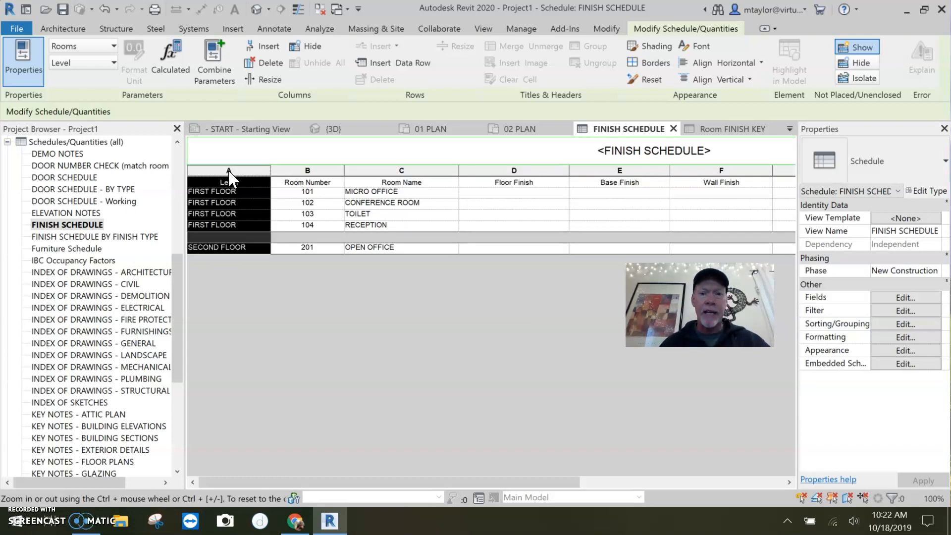
right_click(228, 173)
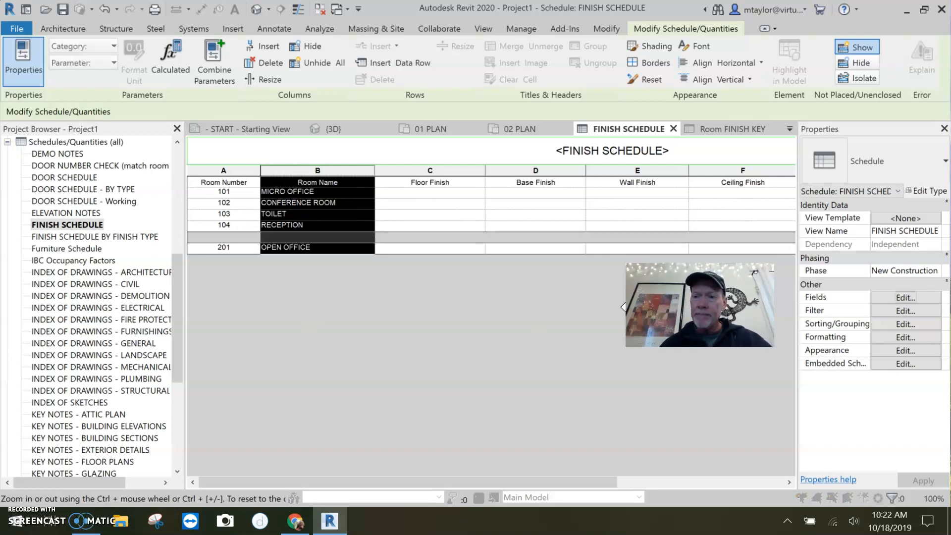
- Add the ROOM FINISH TYPE field to the schedule's fields, moved up to follow Level
click(906, 297)
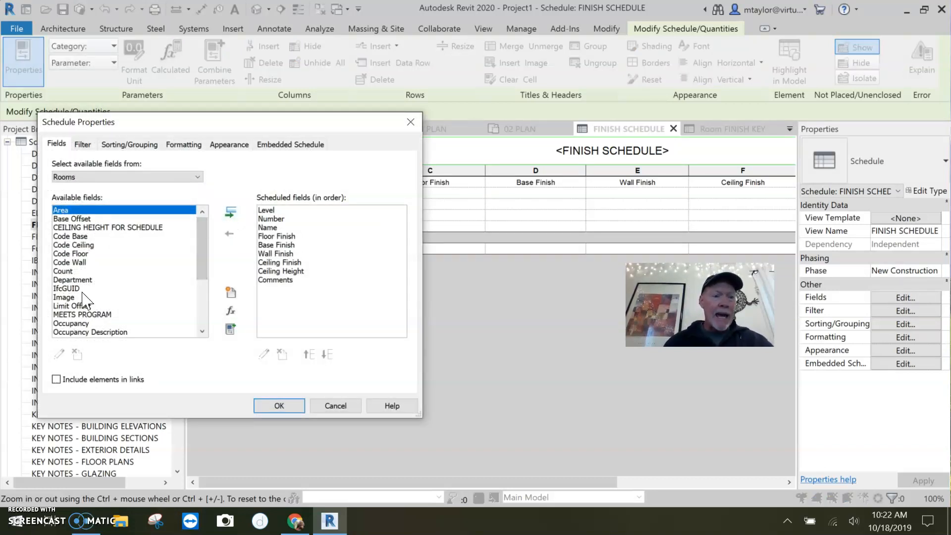
scroll(down, 3)
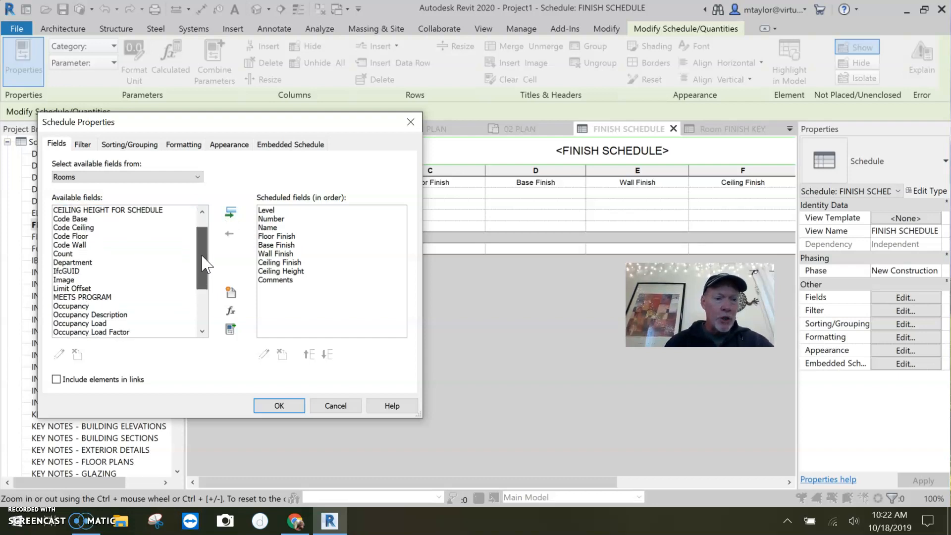
scroll(down, 3)
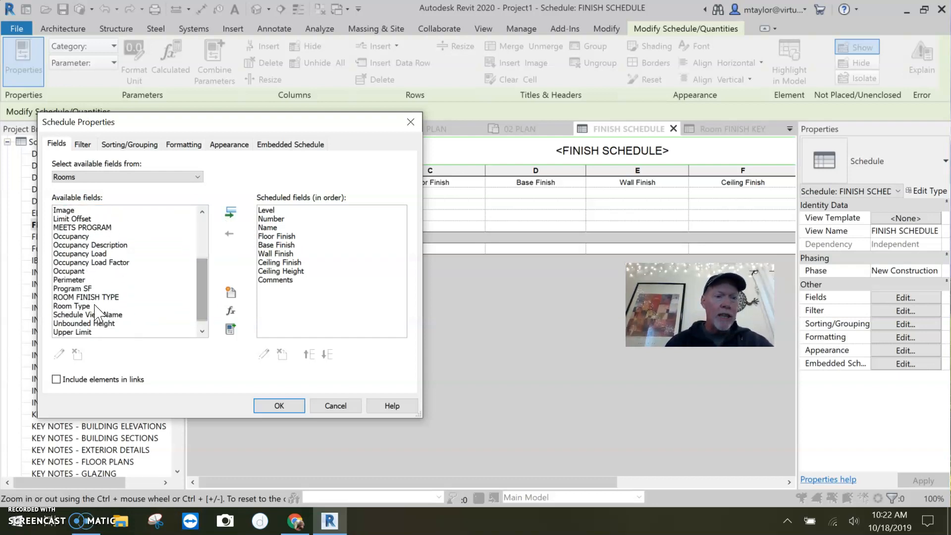
click(85, 297)
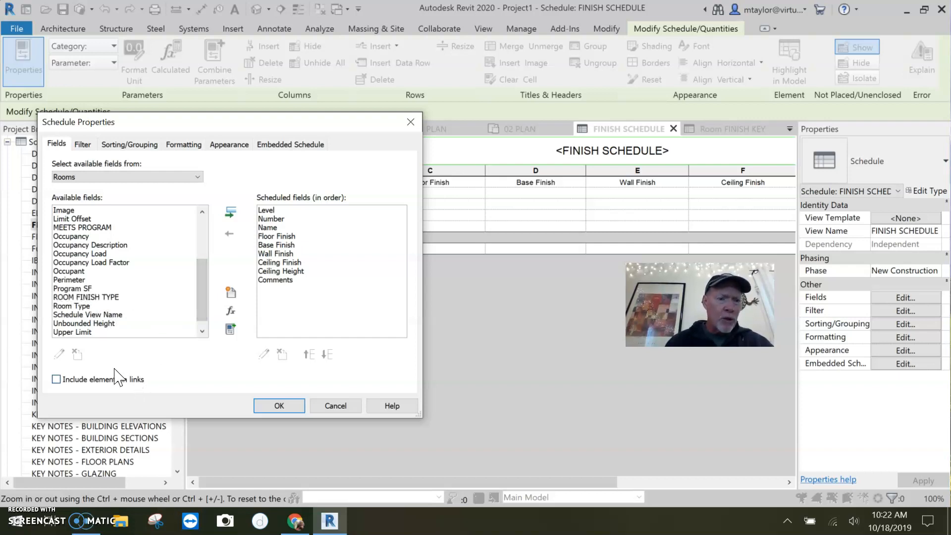
click(85, 297)
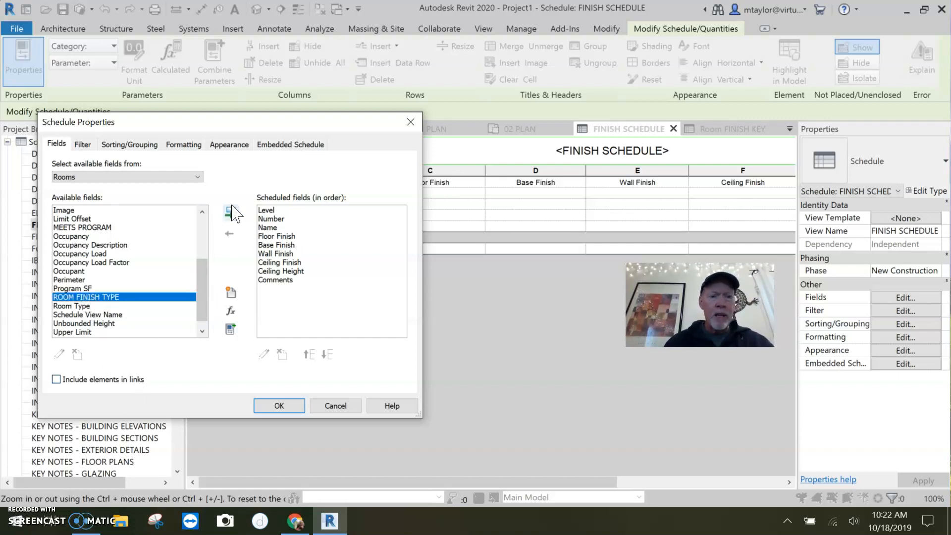
click(230, 213)
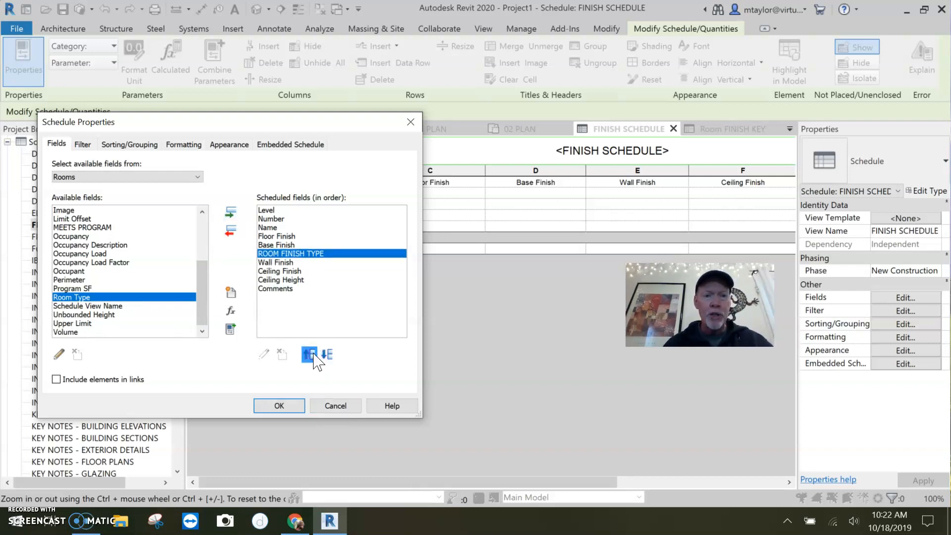
click(309, 355)
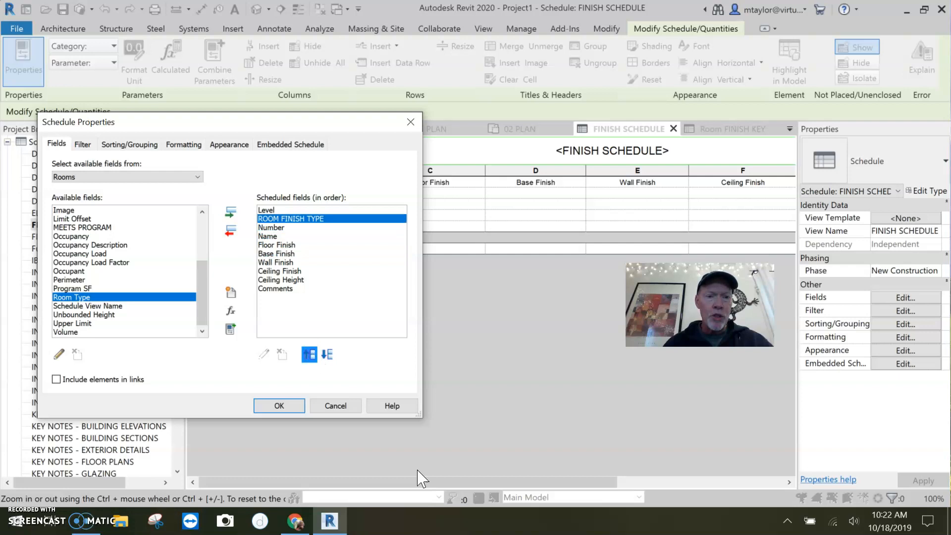
click(279, 405)
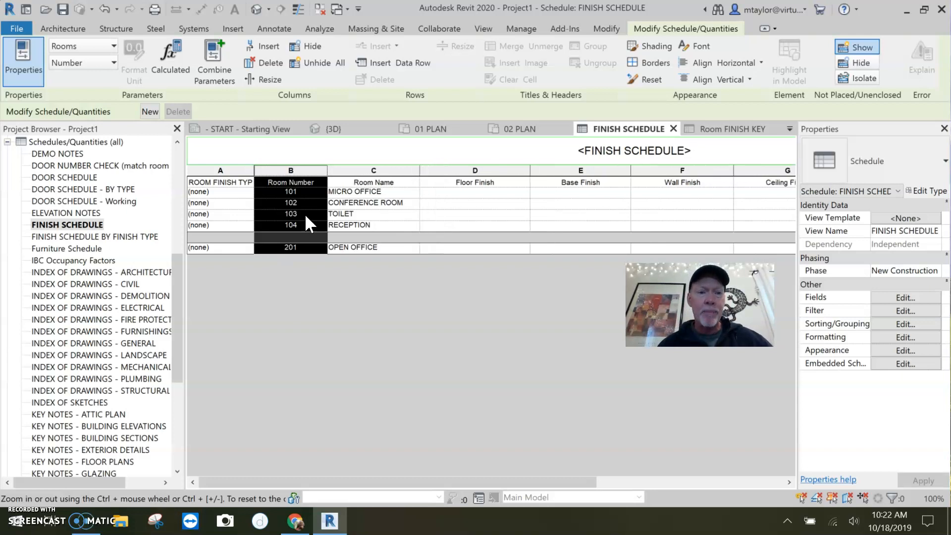
mouse_move(335, 201)
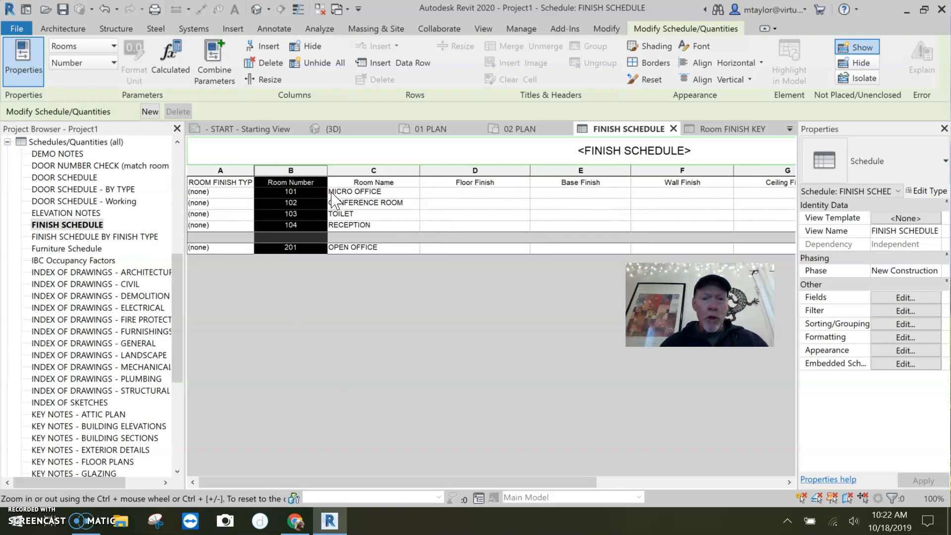
mouse_move(251, 200)
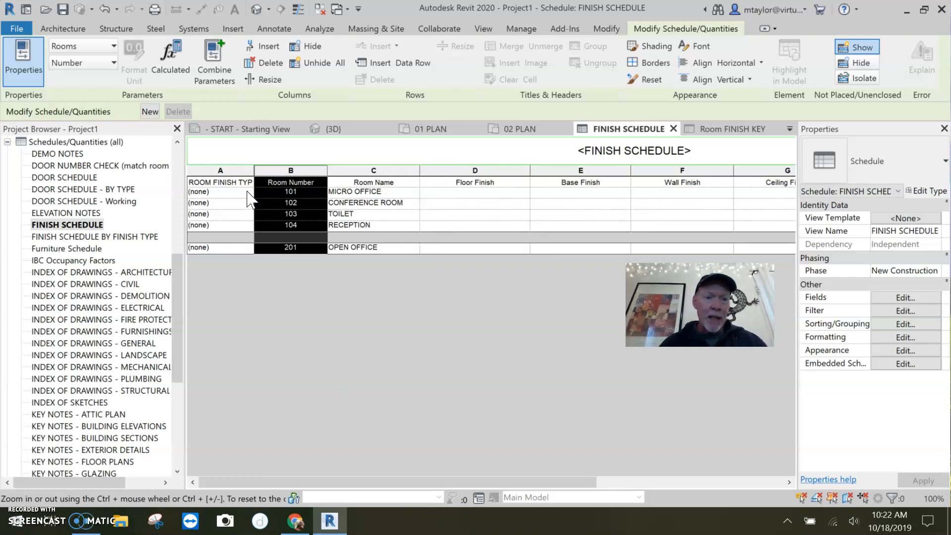
- Assign room 101 LOBBY, 102 OFFICES, 103 TOILET ROOMS and 104 OFFICES finish types
click(247, 192)
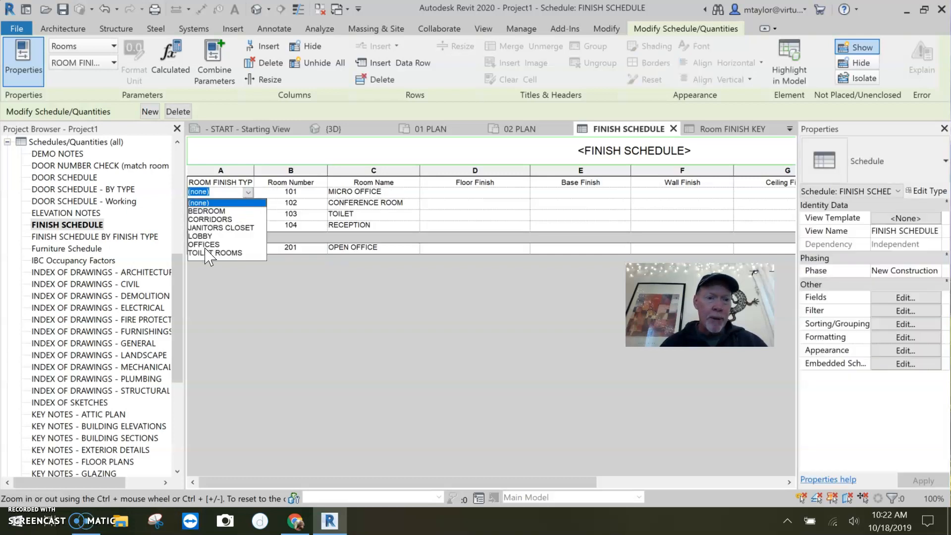
click(200, 235)
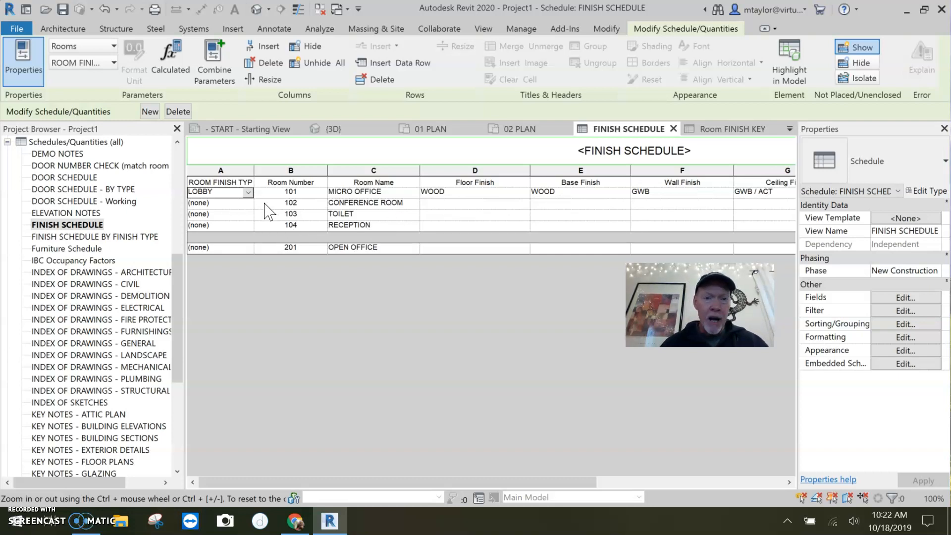
click(246, 203)
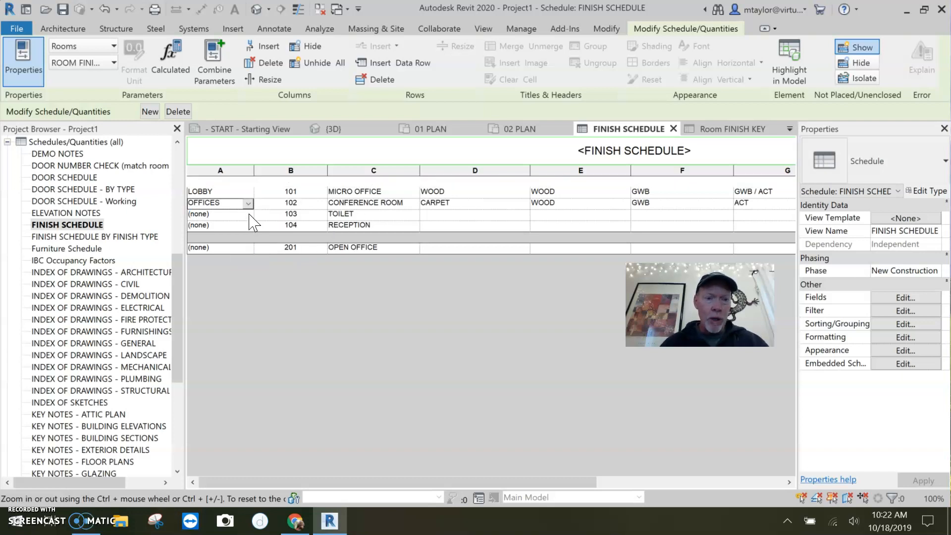
click(249, 214)
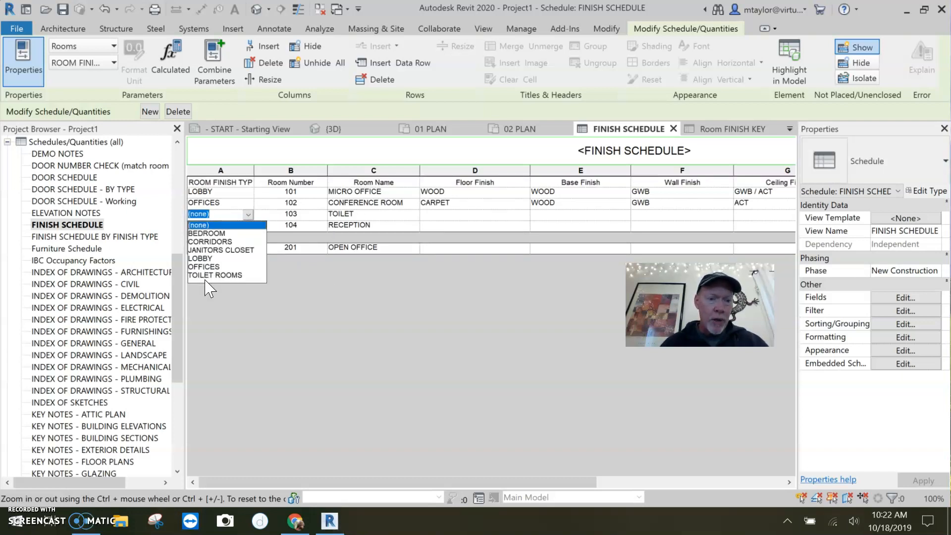
click(215, 275)
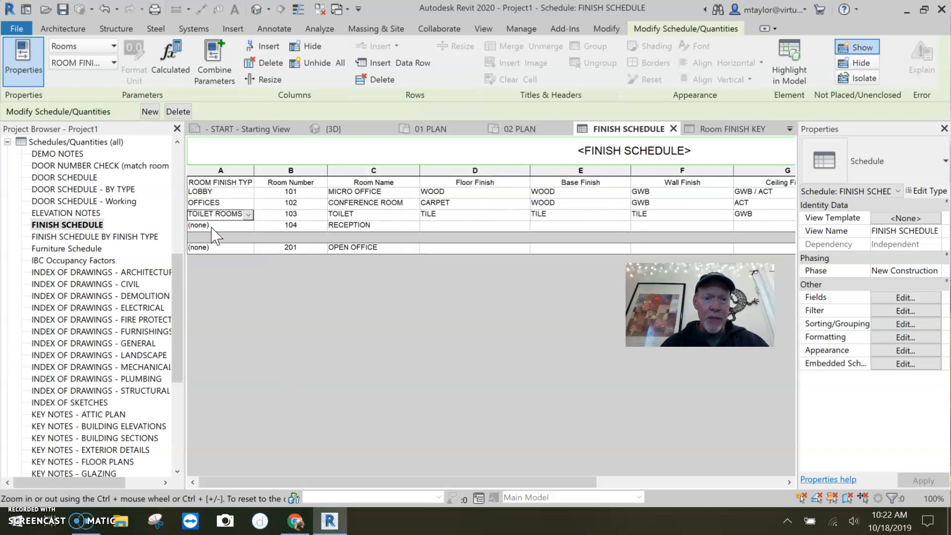
click(220, 225)
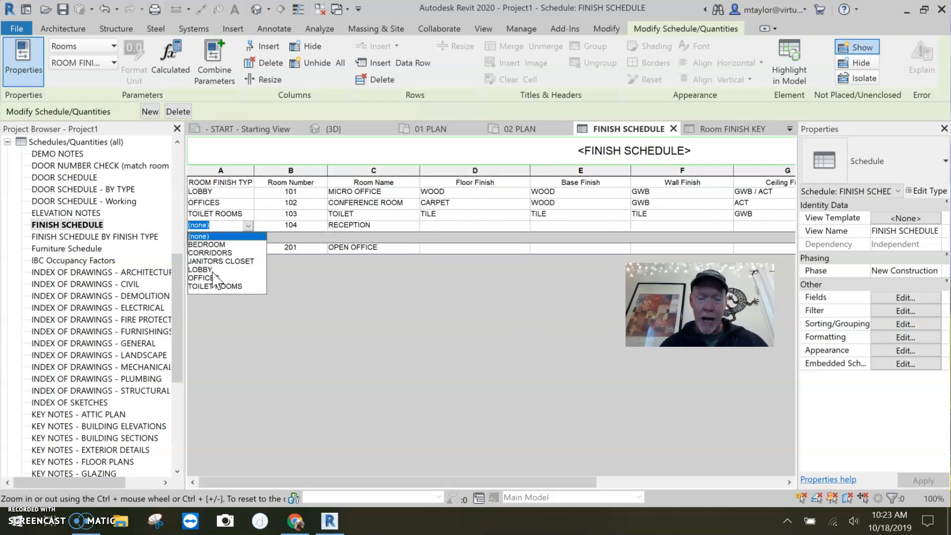
click(203, 278)
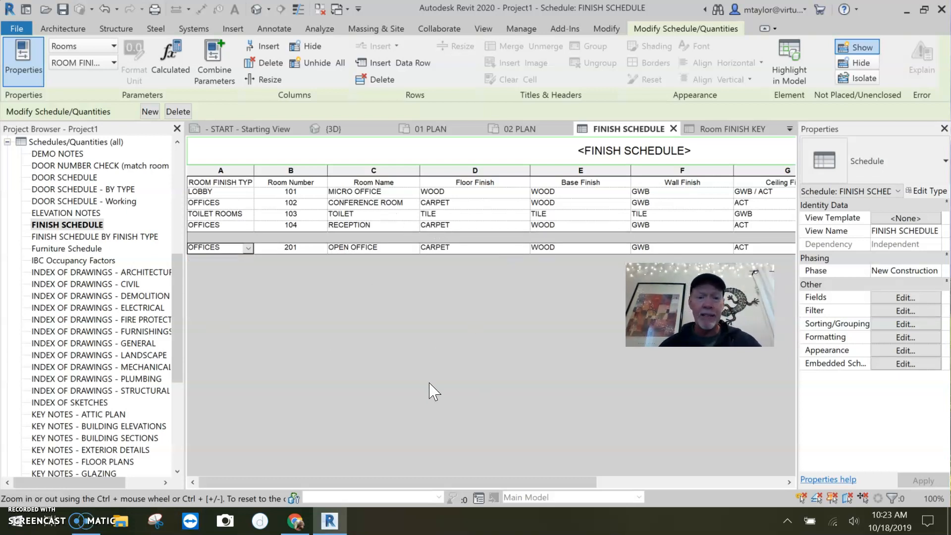
mouse_move(438, 386)
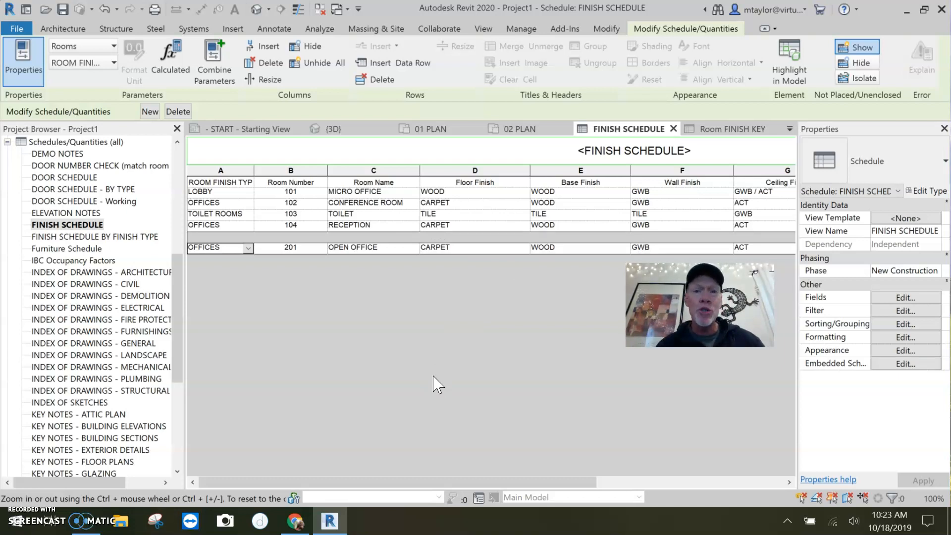
mouse_move(440, 370)
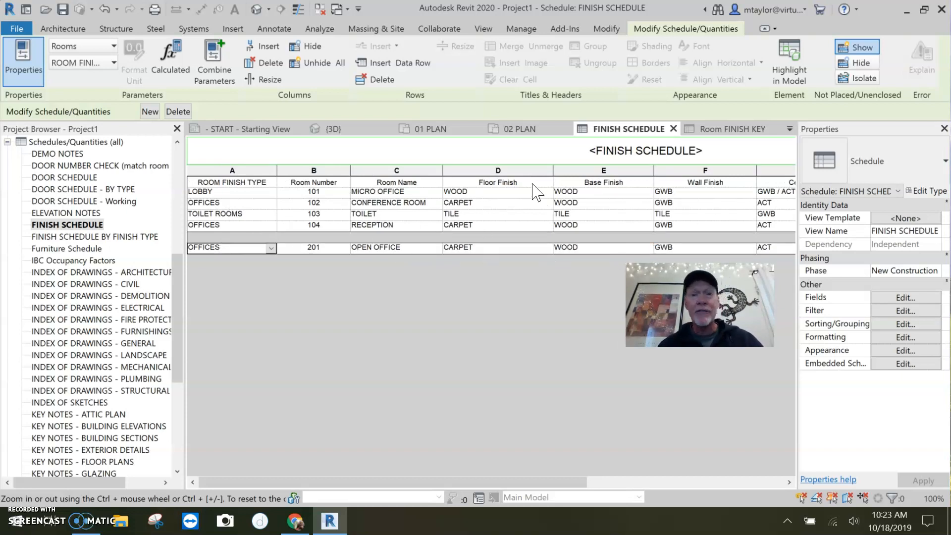
mouse_move(482, 198)
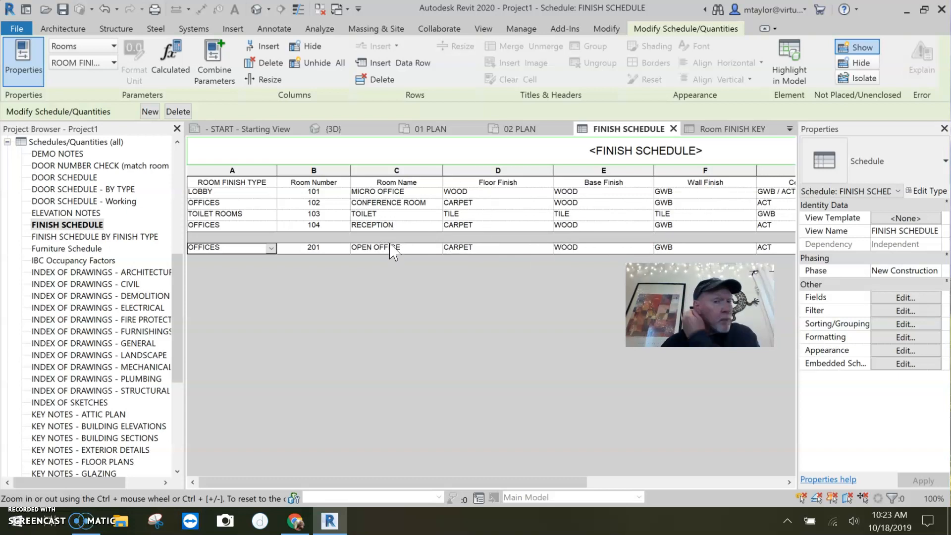
mouse_move(357, 241)
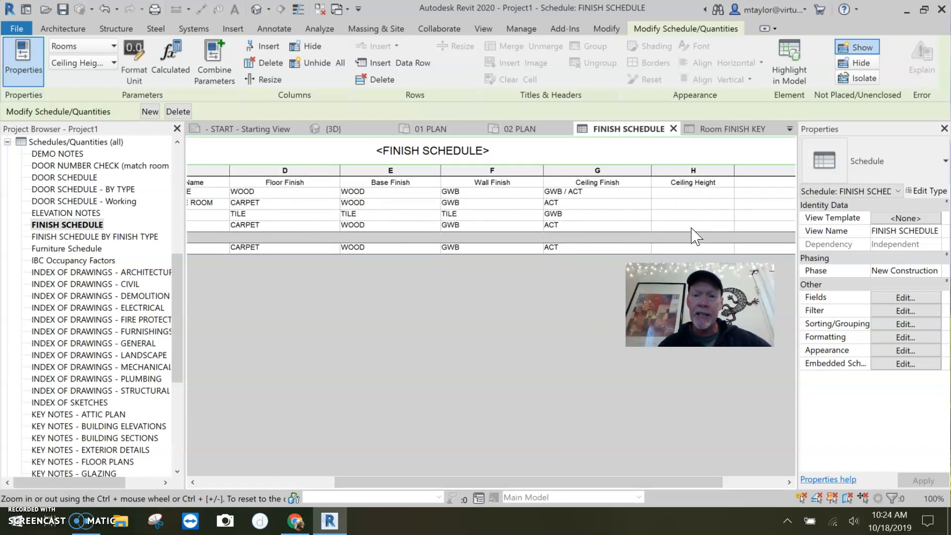
- Enter a 9'- value in the new Ceiling Height column
text(9'-)
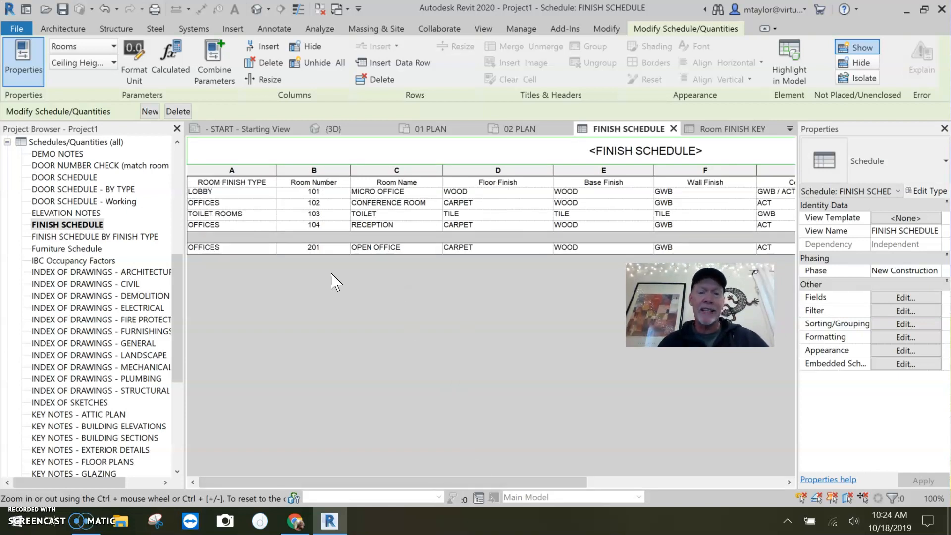
mouse_move(219, 285)
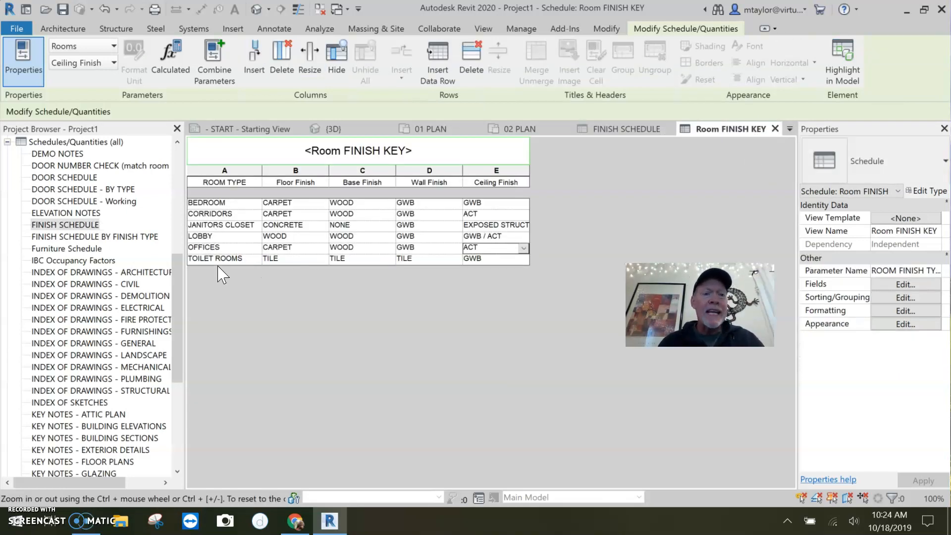
- Change the TOILET ROOMS wall finish in the Room FINISH KEY to GWB / TILE
click(428, 259)
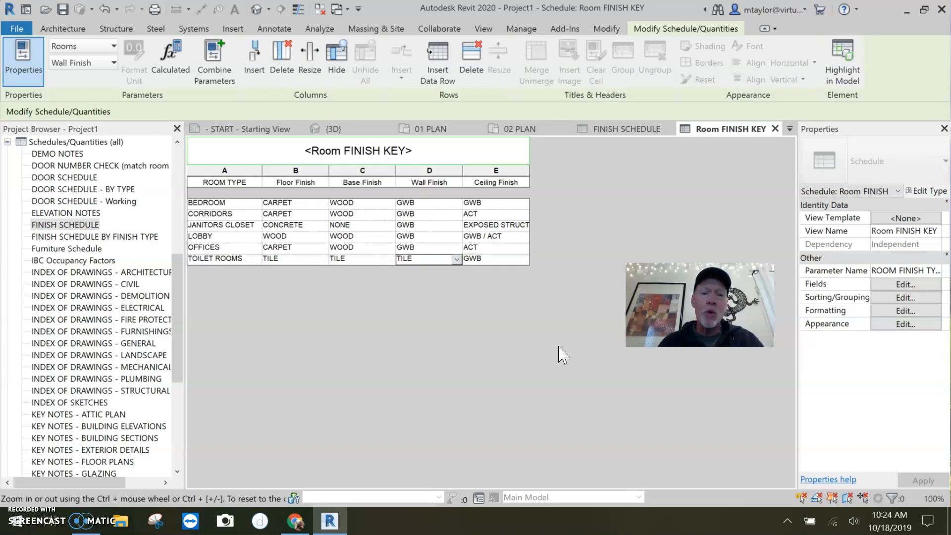
text(GWB /)
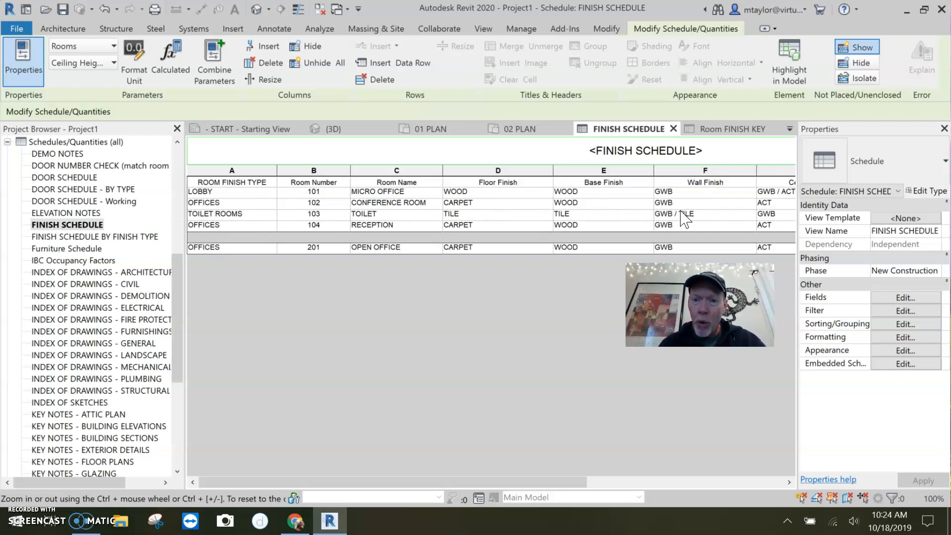
mouse_move(710, 222)
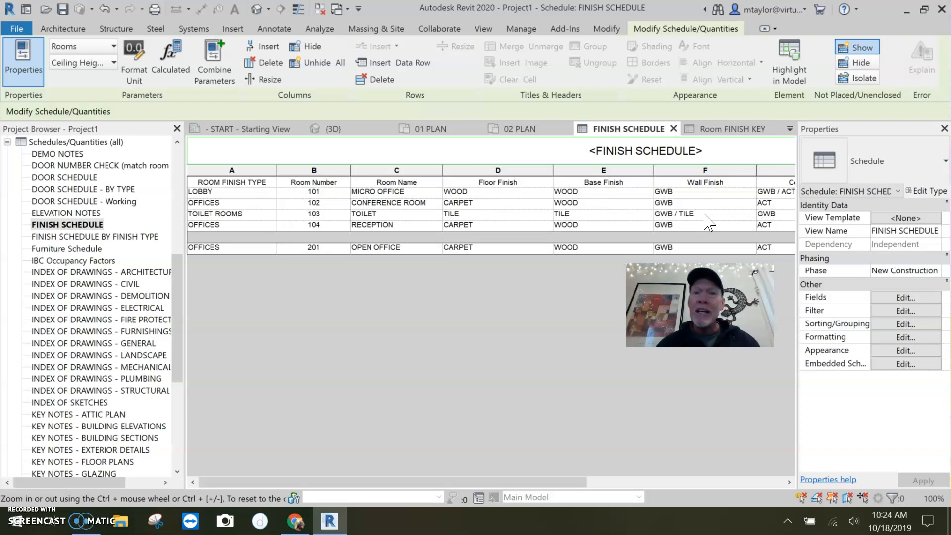